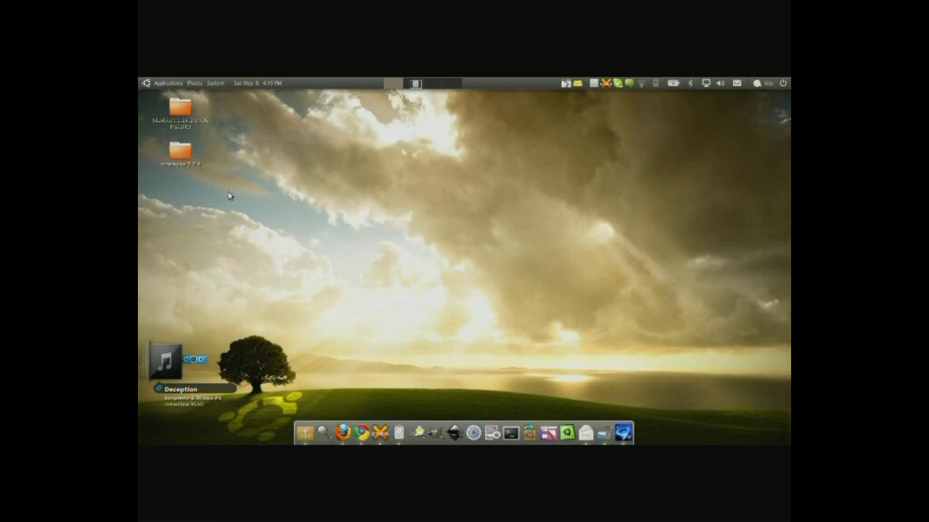
mouse_move(247, 202)
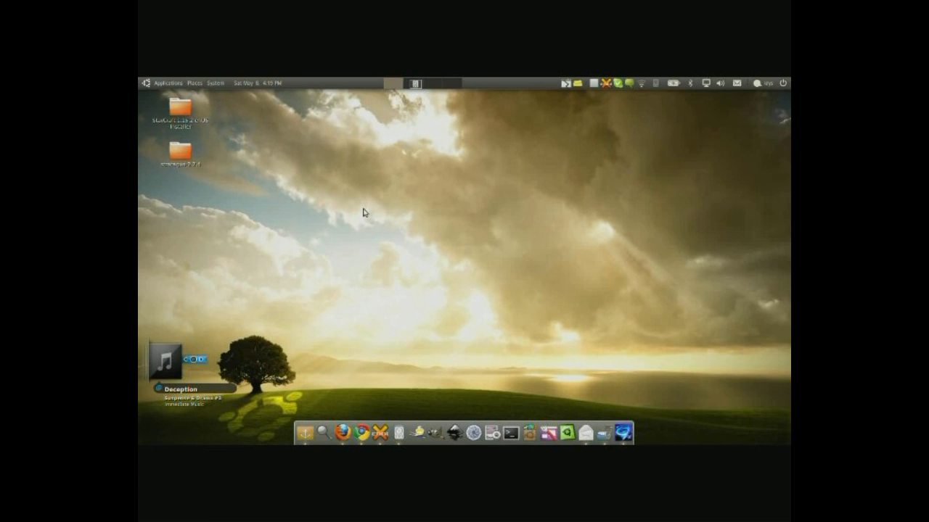
mouse_move(286, 209)
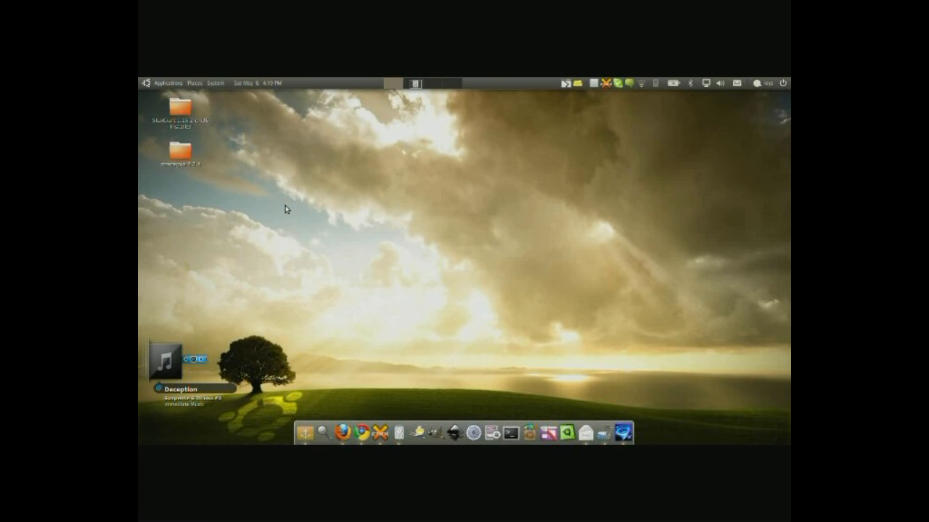
mouse_move(235, 107)
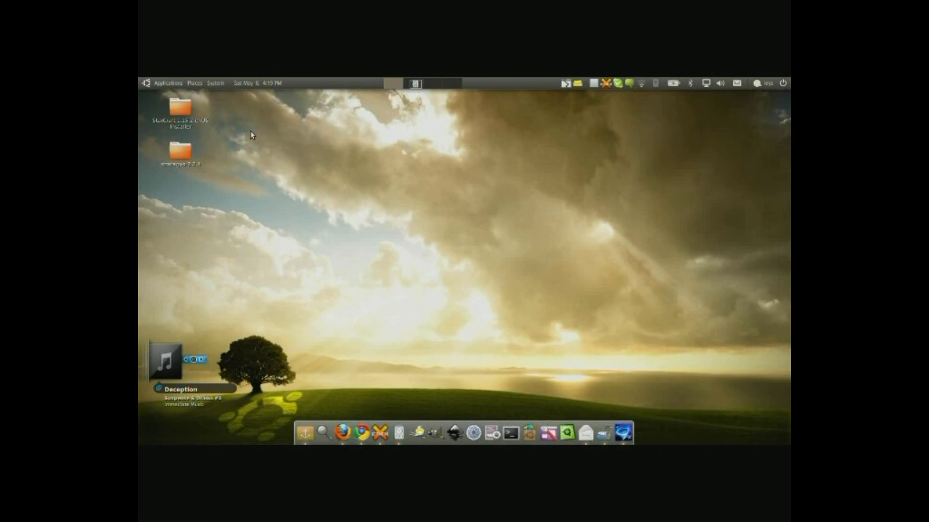
mouse_move(251, 123)
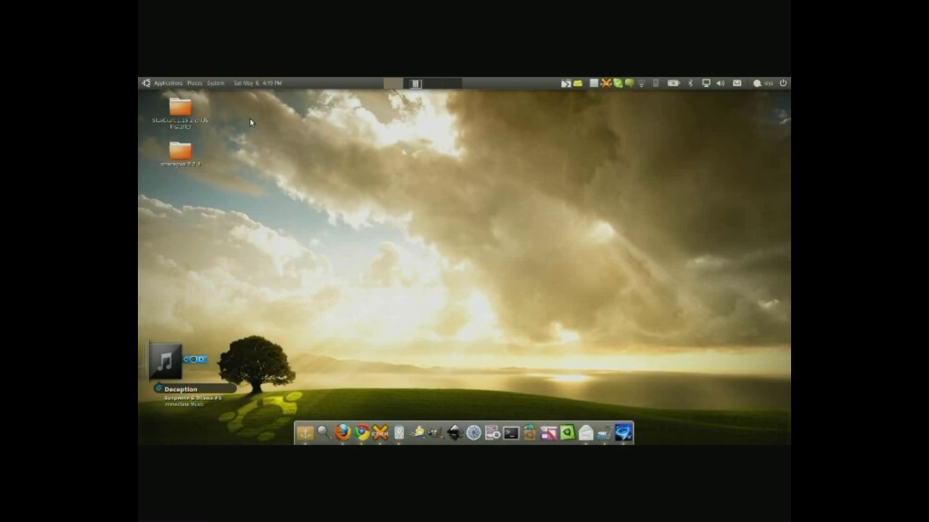
mouse_move(188, 96)
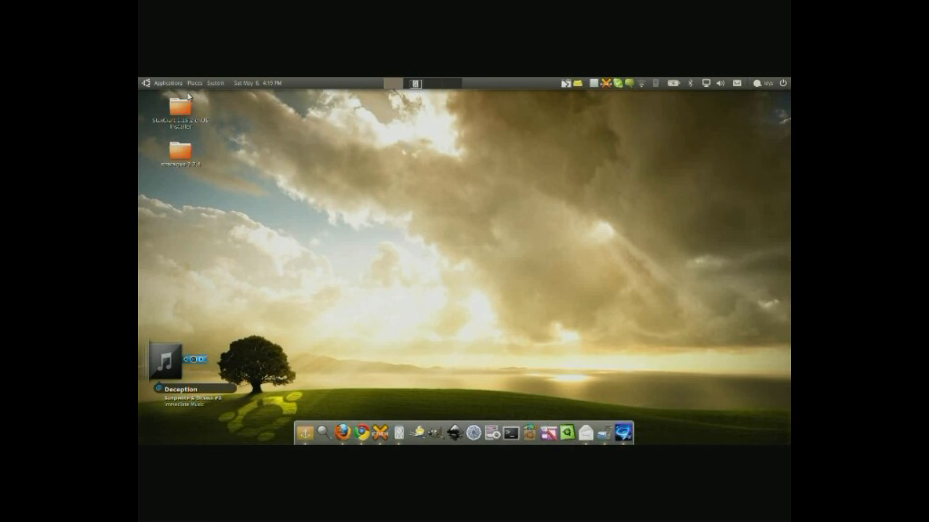
mouse_move(166, 82)
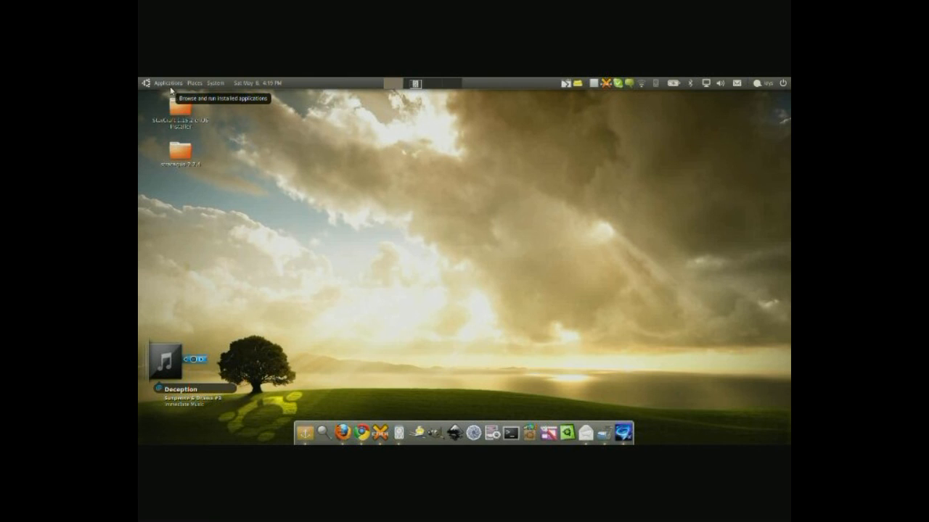
Open the Applications menu and browse categories from Accessories through Wine.
click(167, 82)
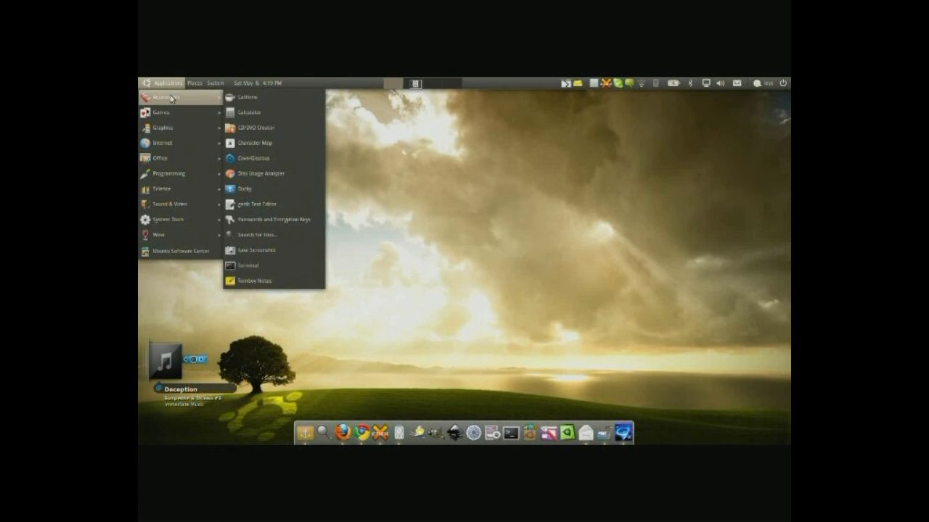
mouse_move(163, 112)
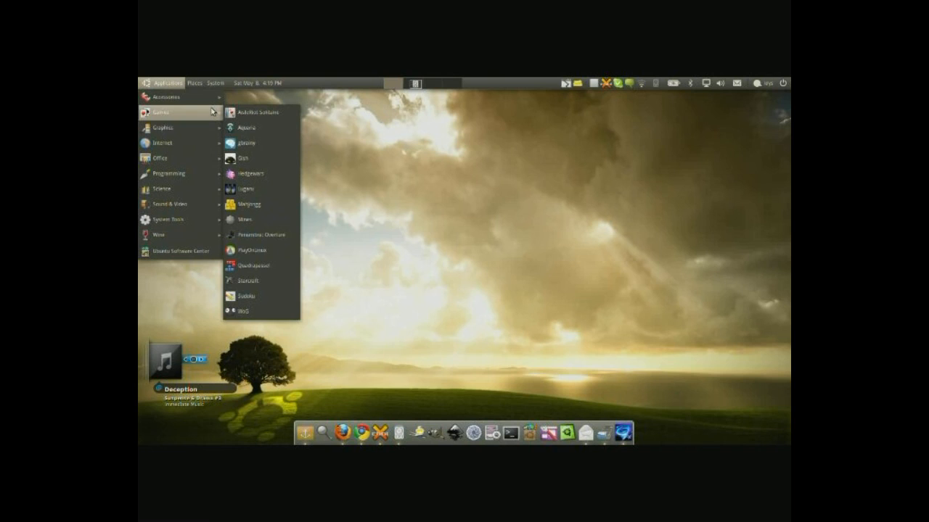
mouse_move(163, 128)
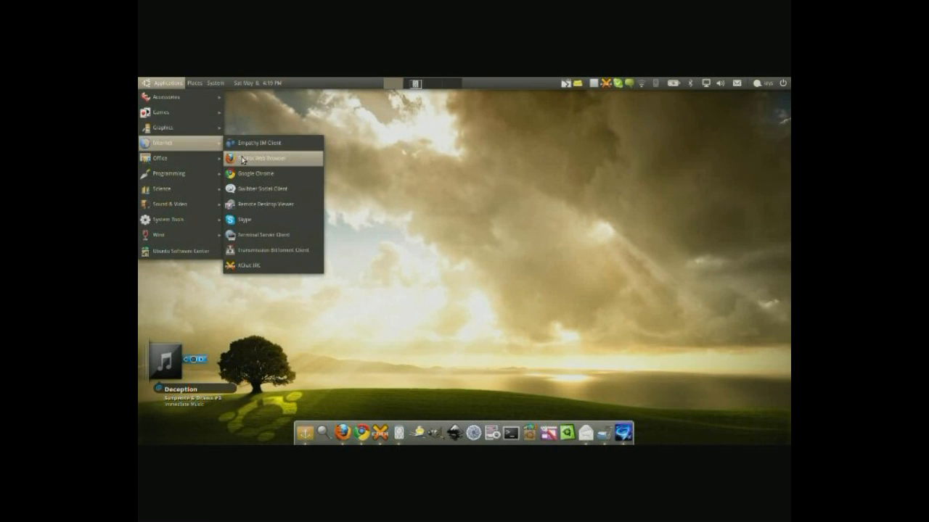
mouse_move(160, 158)
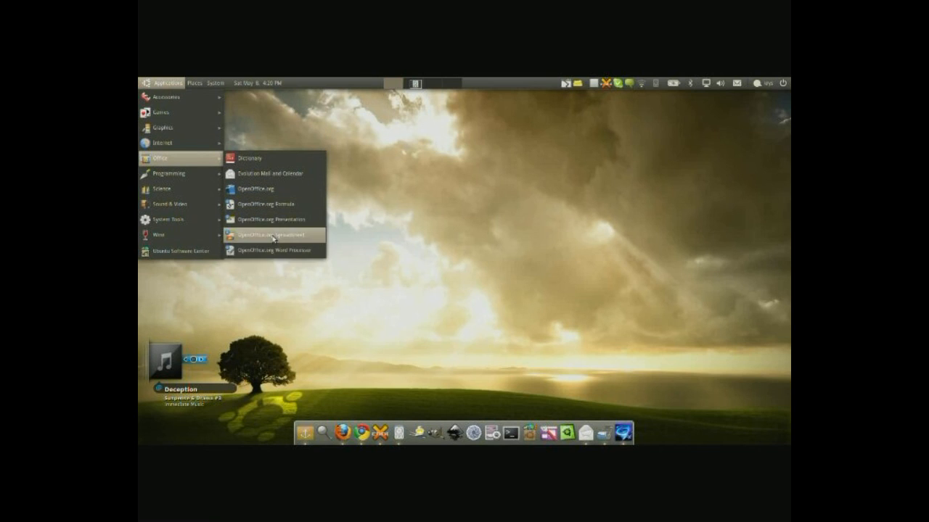
mouse_move(167, 173)
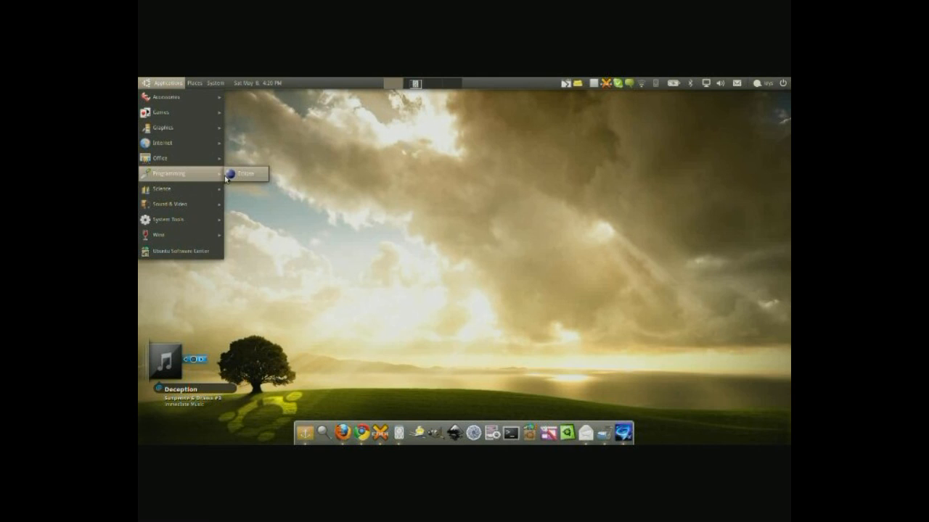
mouse_move(181, 188)
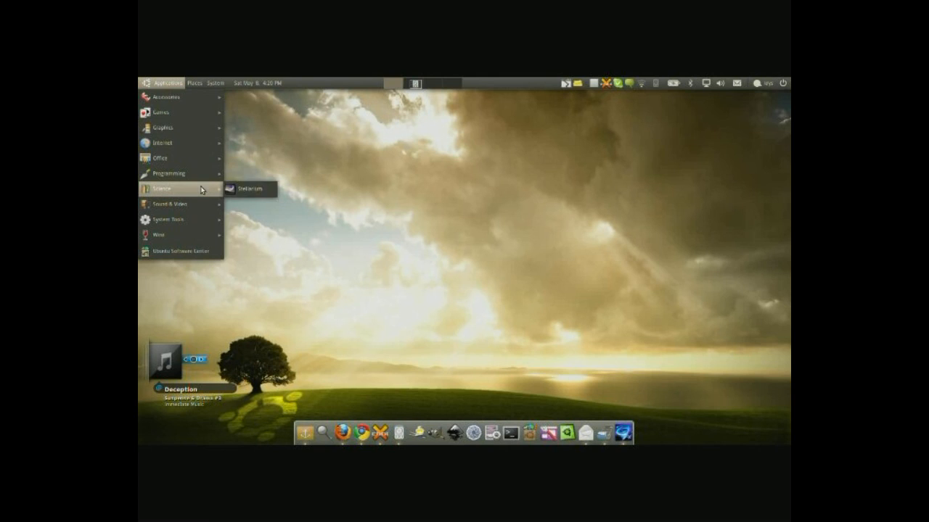
mouse_move(167, 204)
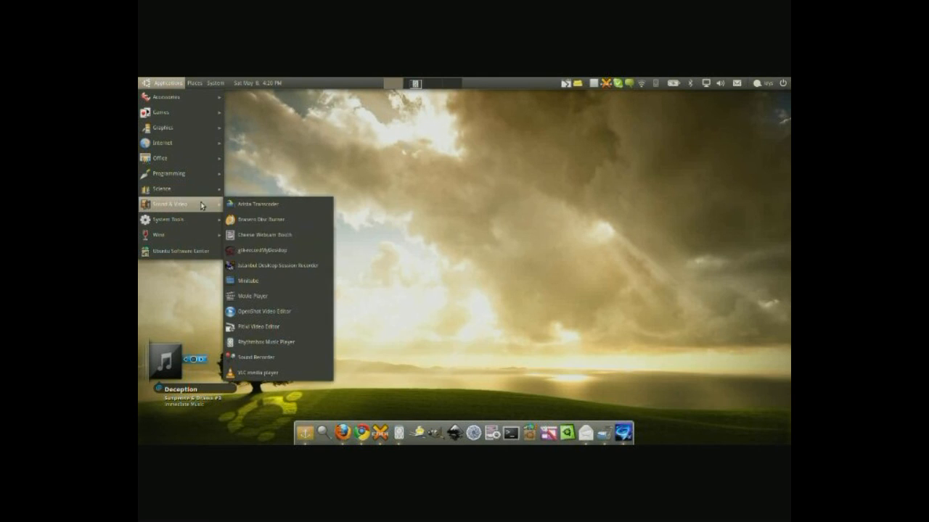
mouse_move(261, 220)
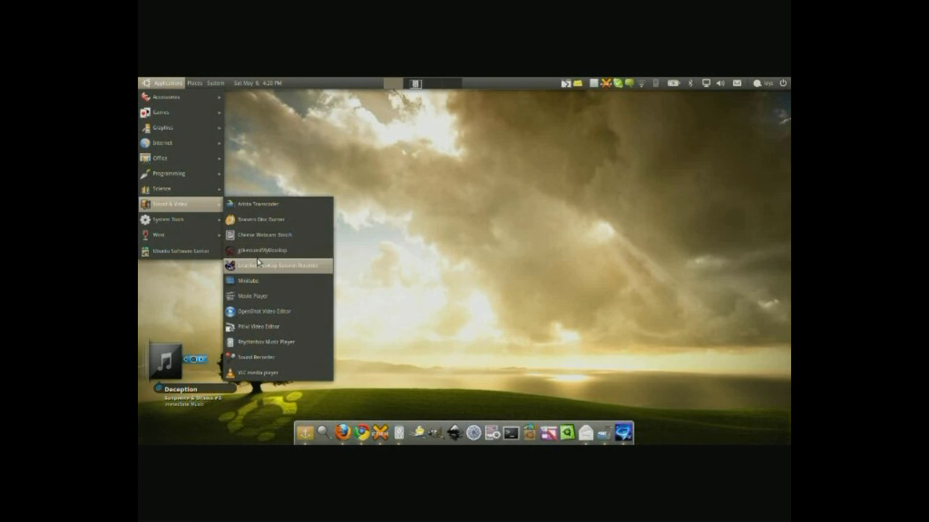
mouse_move(261, 327)
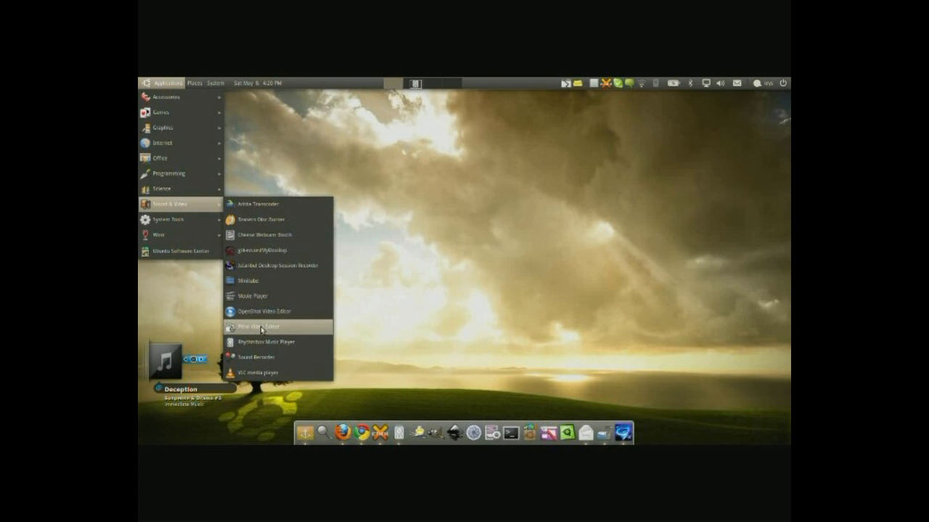
mouse_move(167, 220)
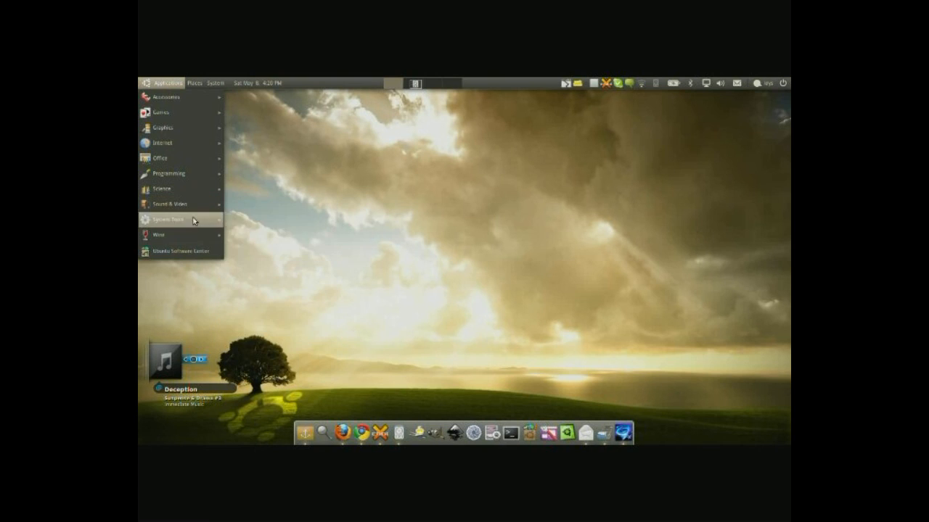
mouse_move(158, 235)
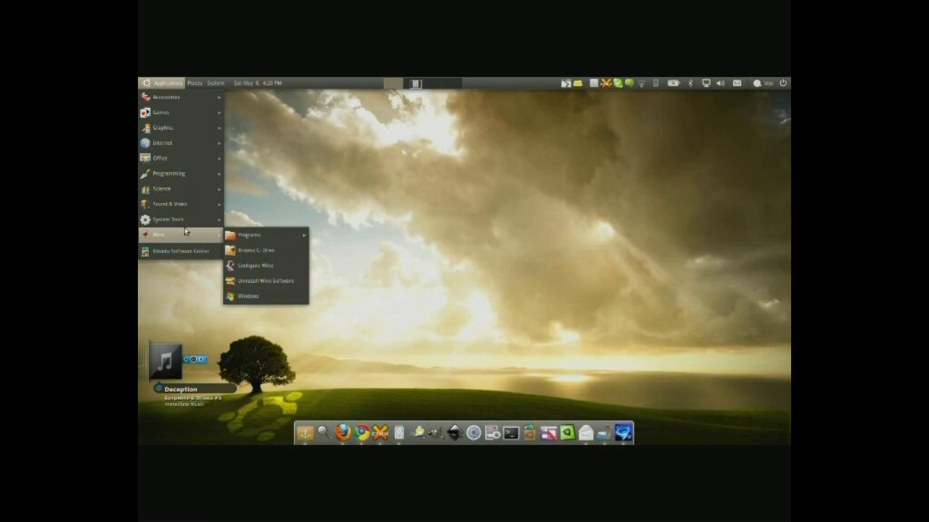
mouse_move(191, 265)
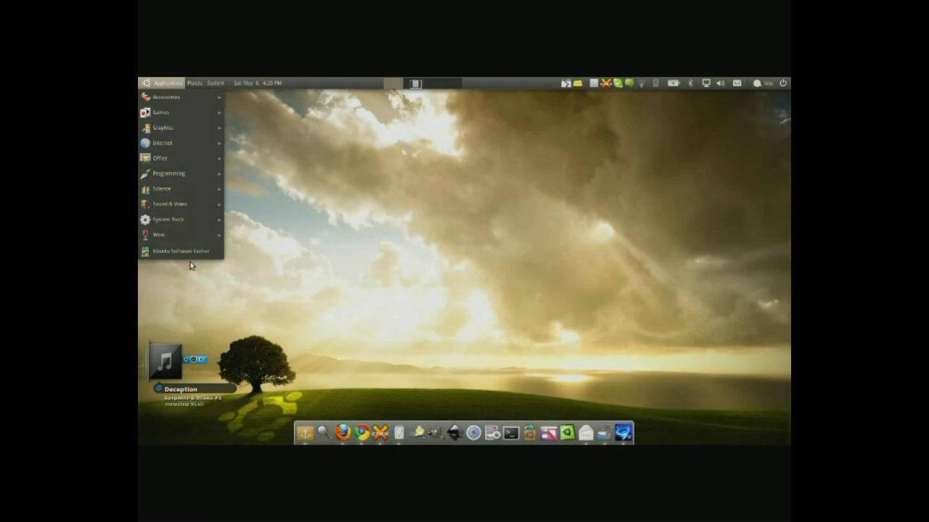
mouse_move(182, 251)
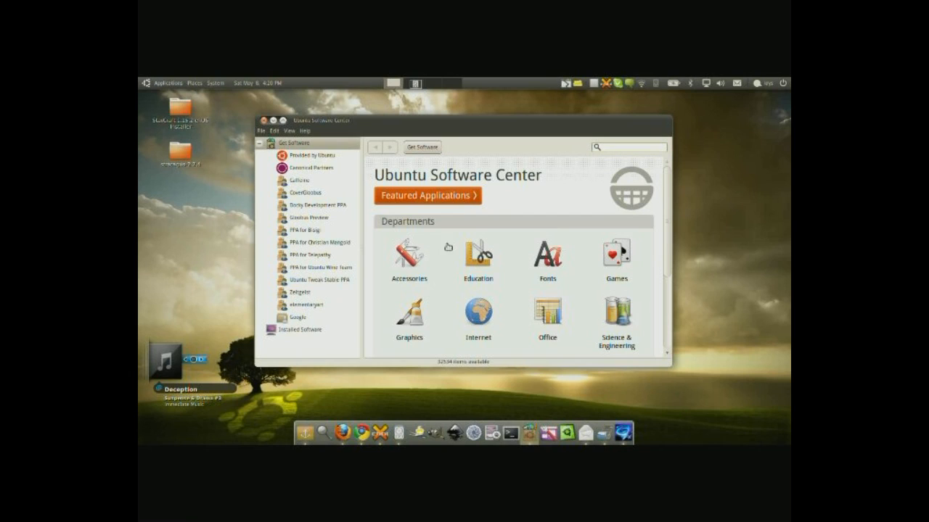
mouse_move(591, 161)
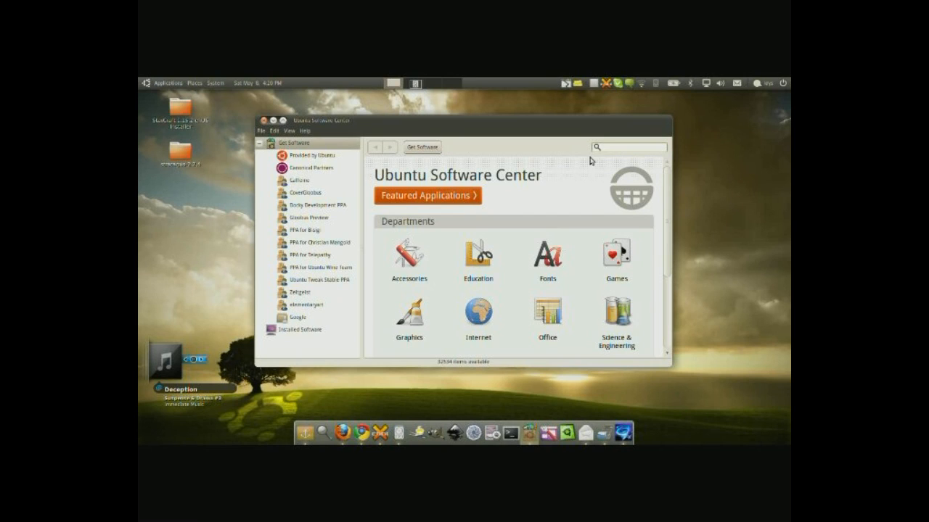
Search Software Center for 'image editor' and select the Seamonkey result.
text(Image editor)
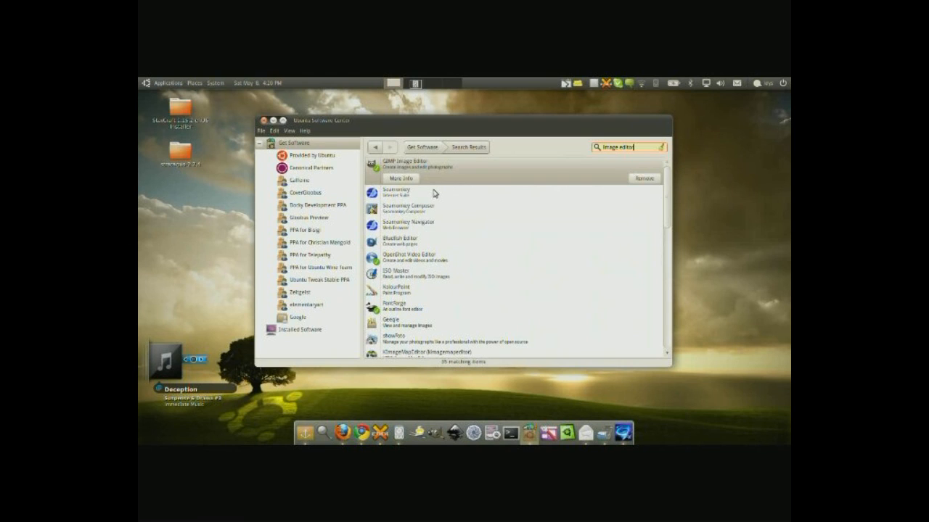
click(406, 210)
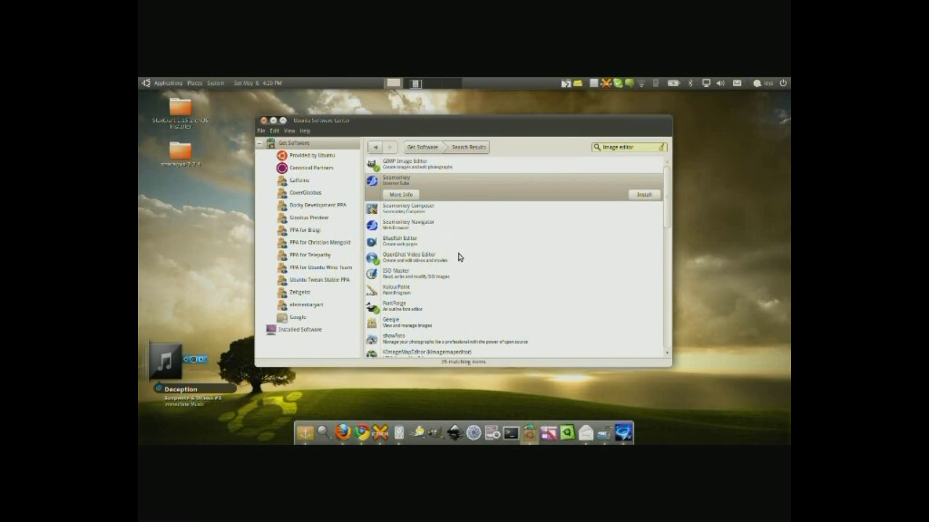
mouse_move(410, 294)
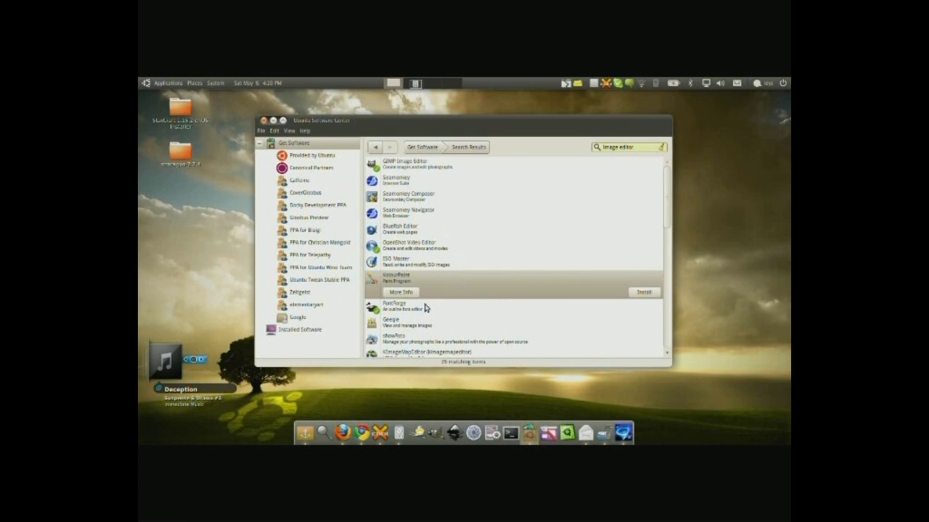
mouse_move(427, 307)
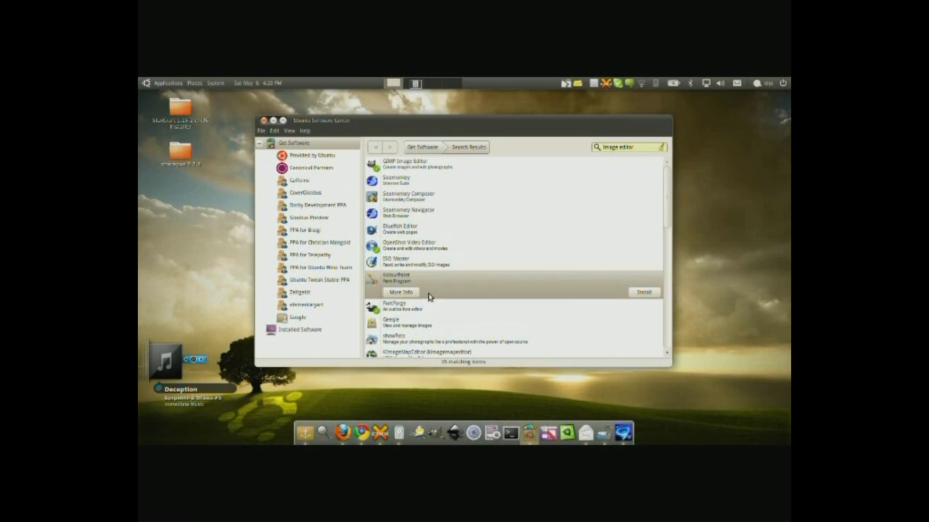
mouse_move(528, 205)
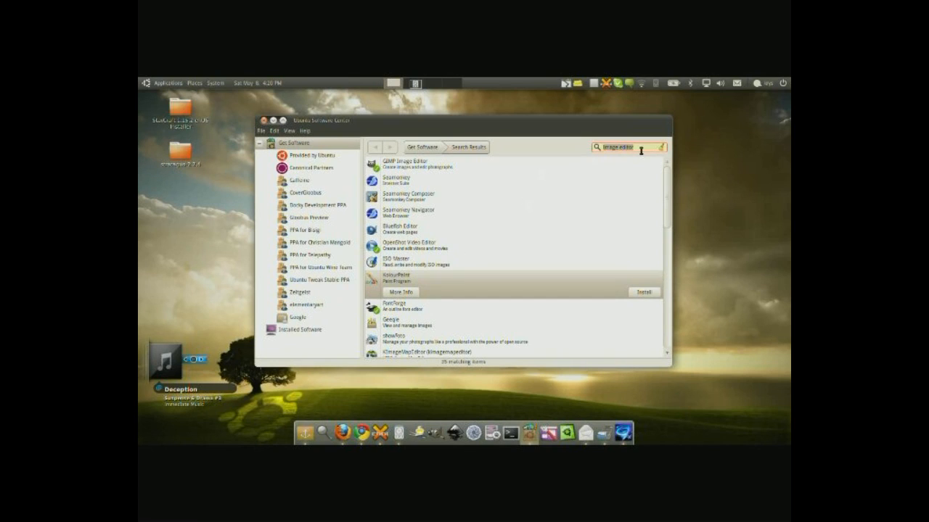
Replace the search with 'facebook' and review the 20 matching items.
text(music plo)
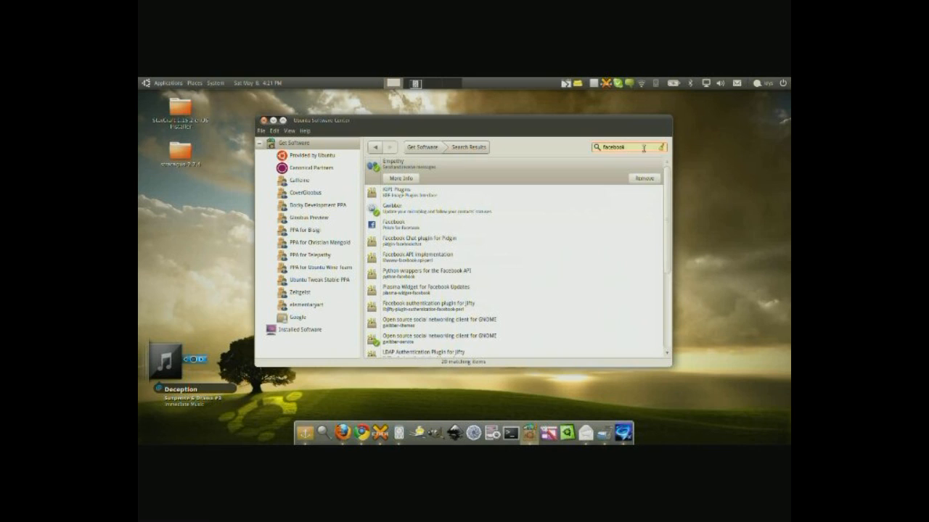
click(162, 84)
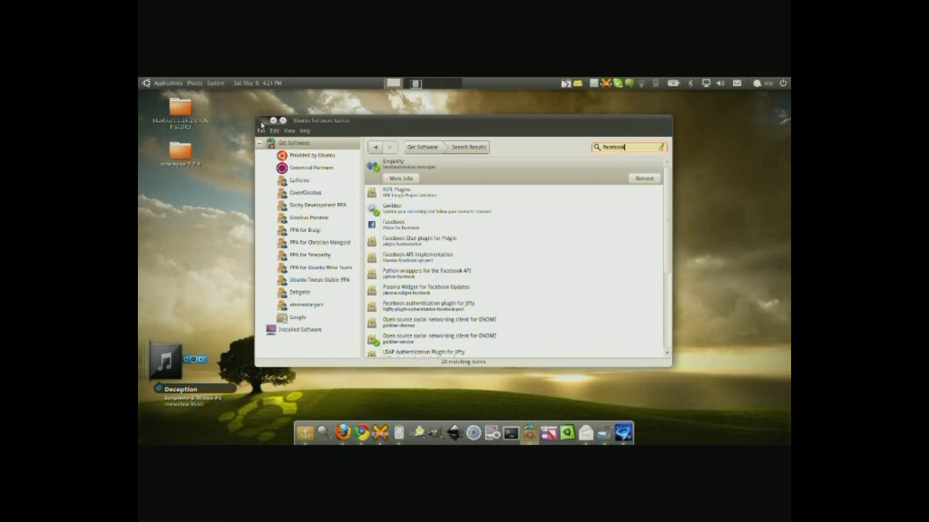
Close Software Center and open the Places menu listing Home Folder, Documents and drives.
click(279, 120)
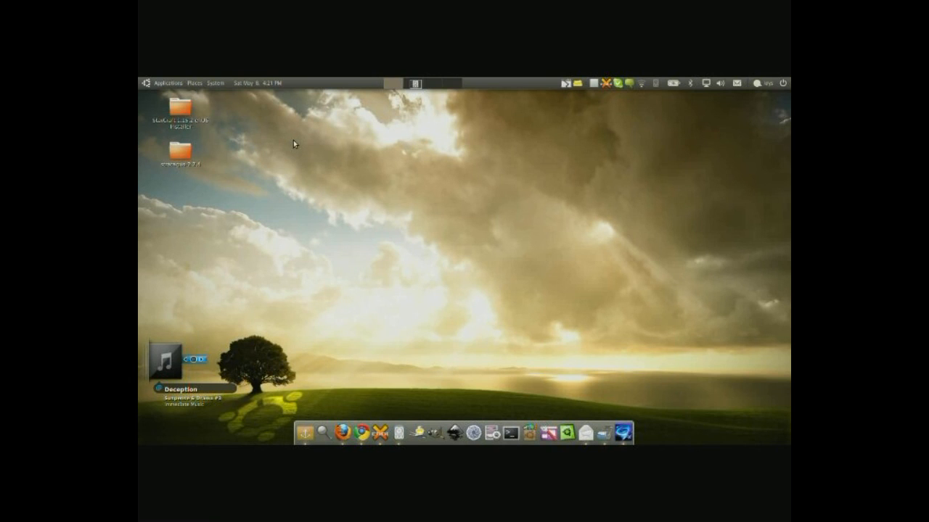
mouse_move(267, 136)
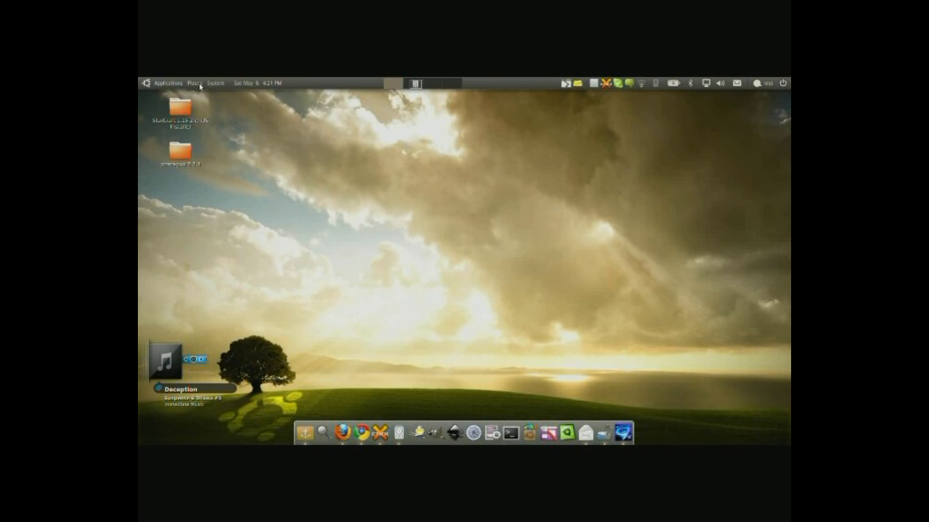
click(194, 82)
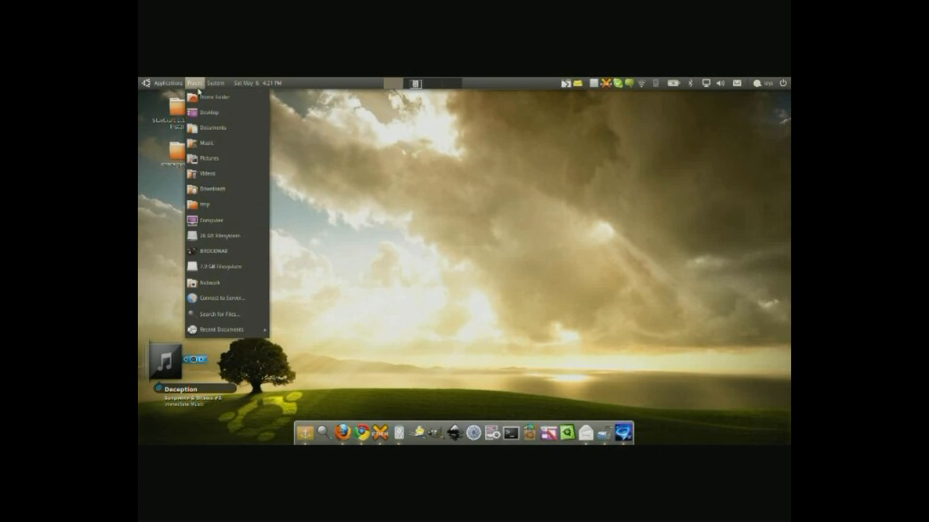
mouse_move(210, 111)
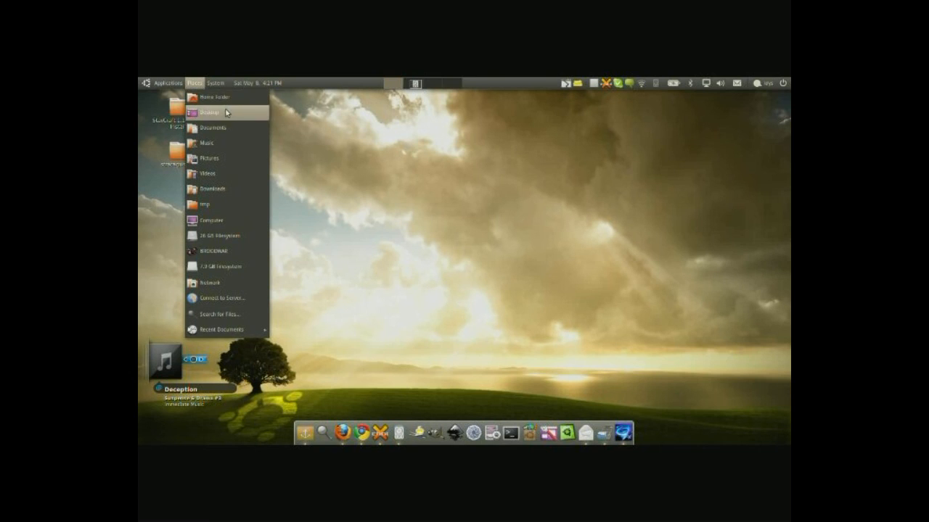
mouse_move(229, 173)
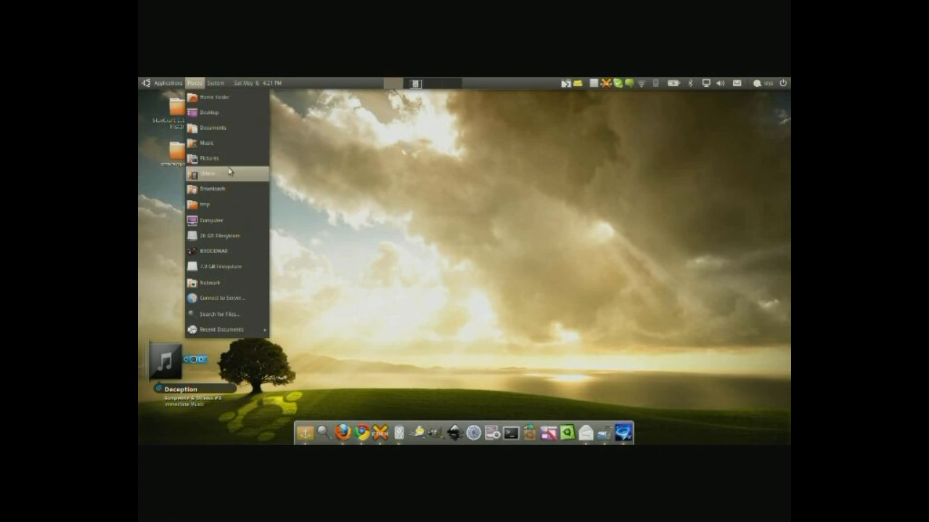
mouse_move(210, 158)
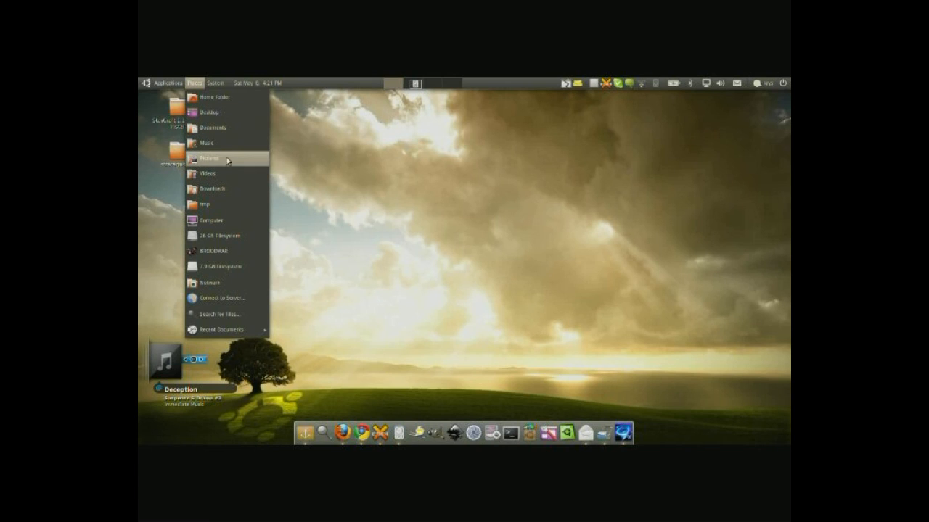
mouse_move(214, 113)
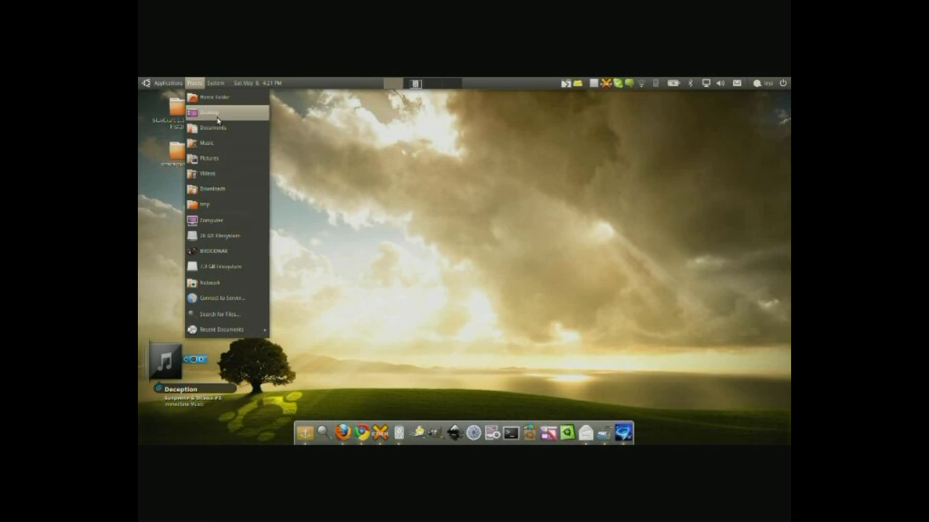
mouse_move(227, 130)
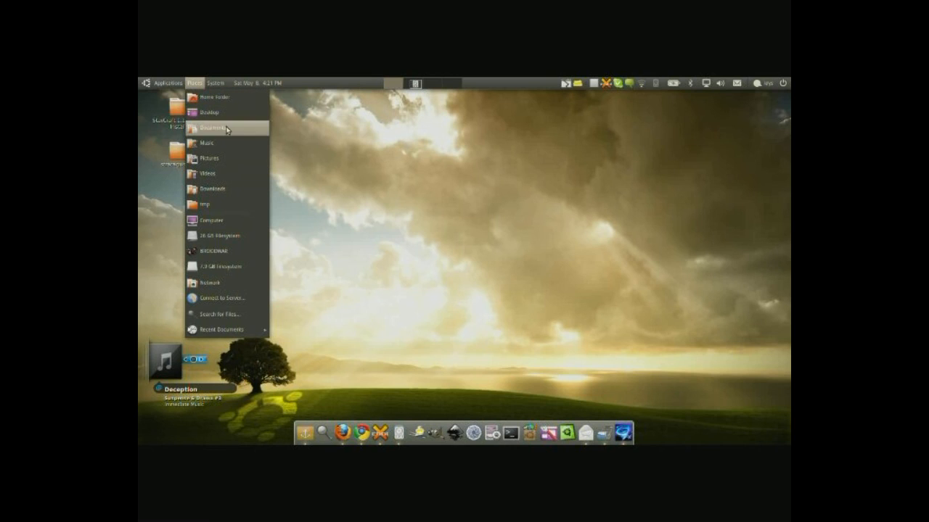
mouse_move(210, 158)
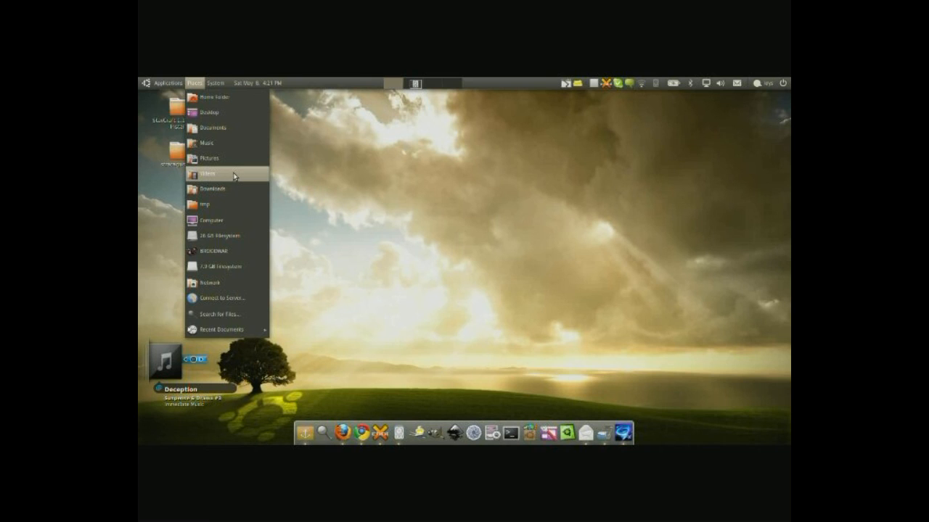
Open Videos from Places, switch to Pictures in the sidebar, then close Nautilus.
click(209, 174)
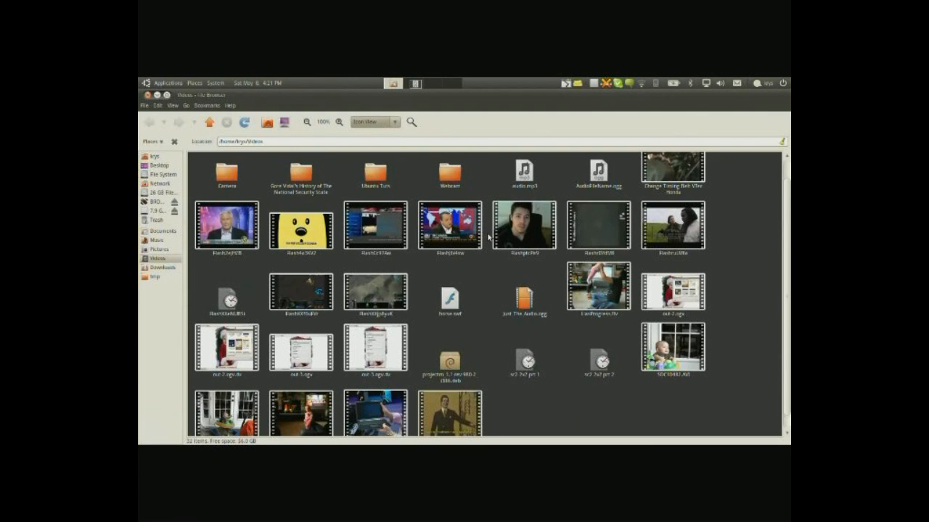
scroll(down, 3)
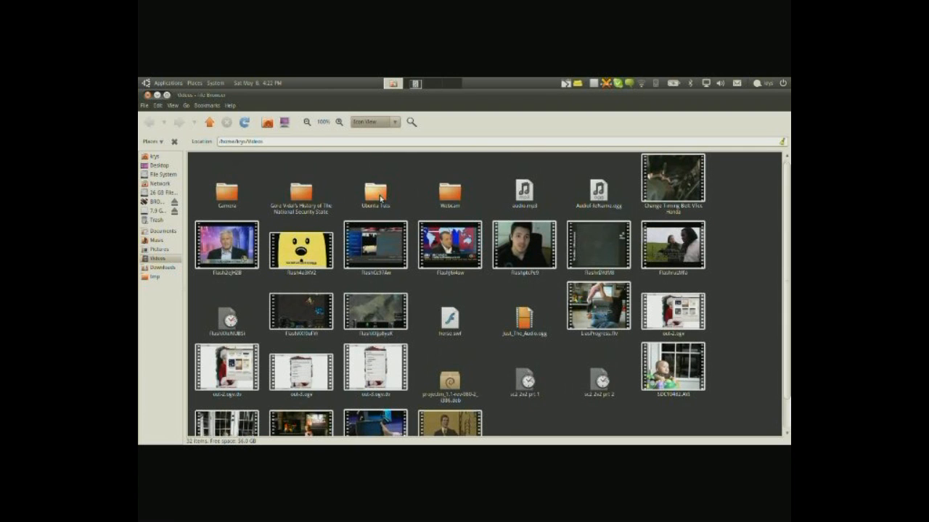
click(159, 254)
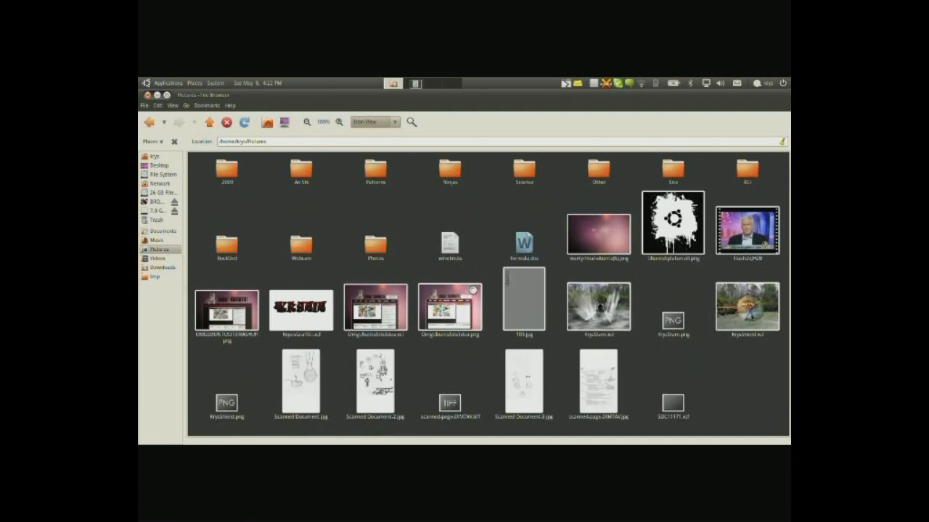
click(160, 267)
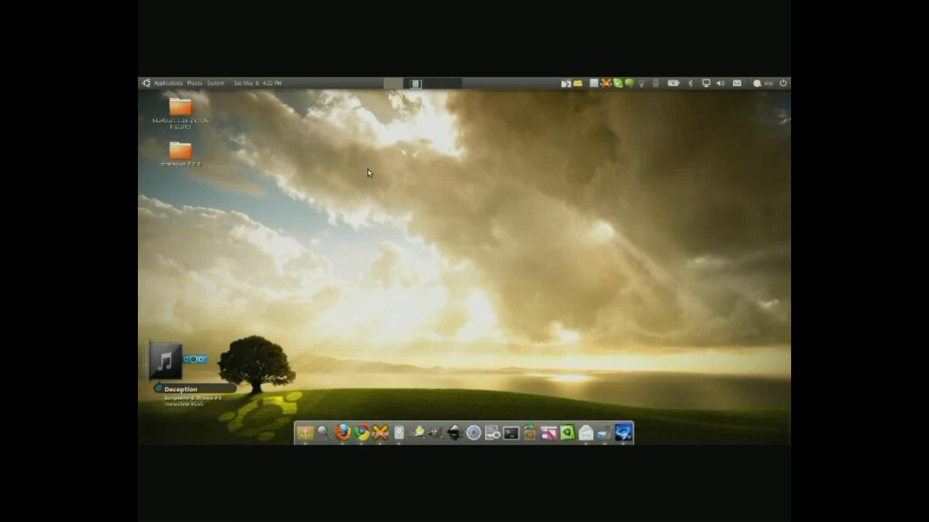
click(215, 83)
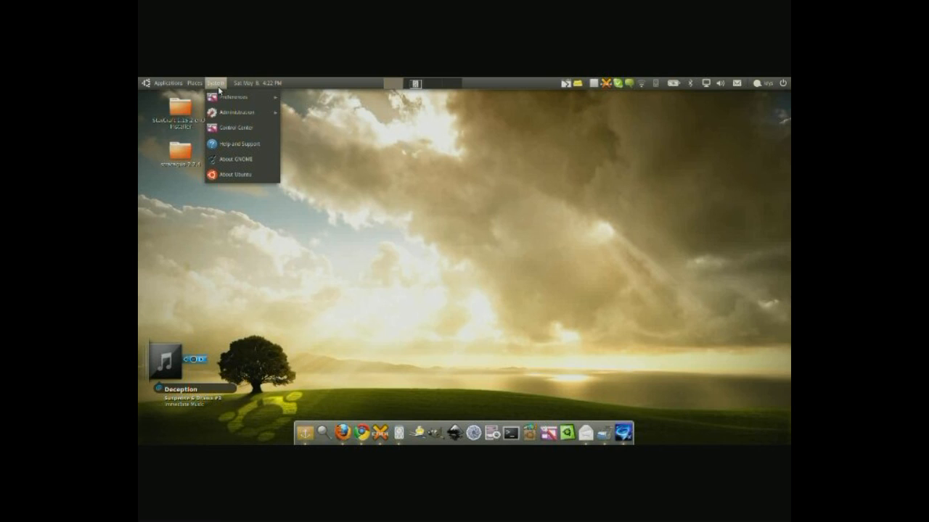
click(215, 82)
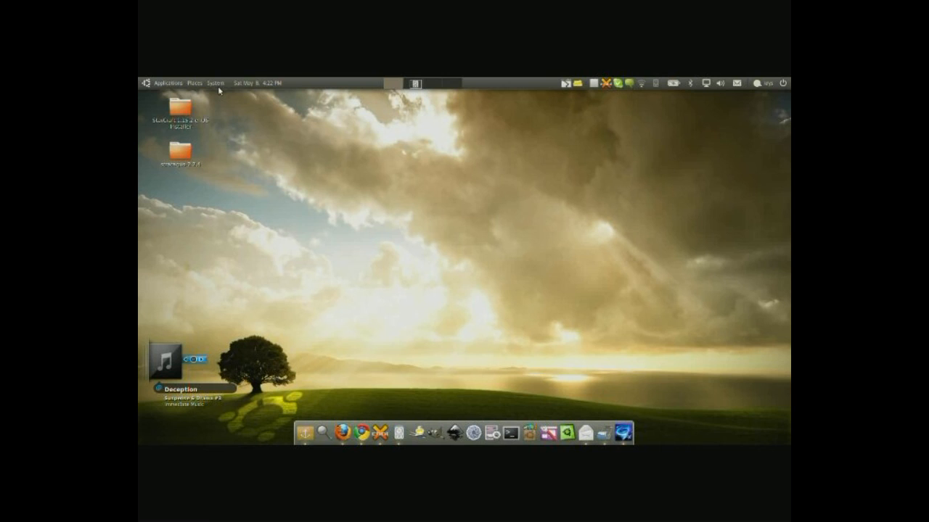
mouse_move(709, 119)
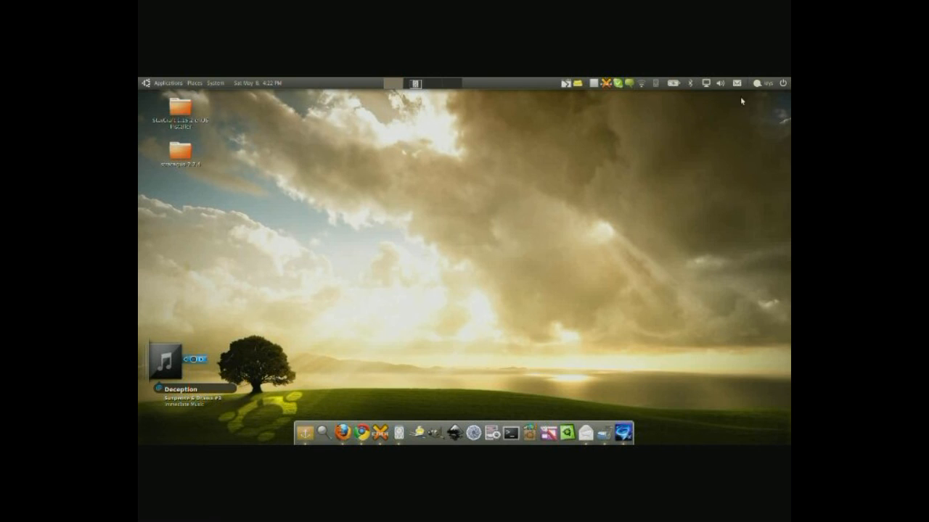
click(760, 82)
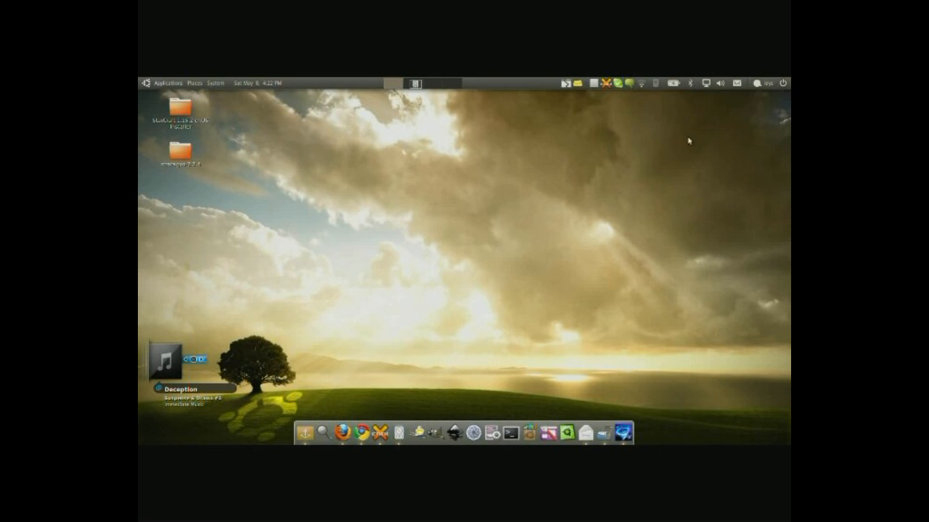
mouse_move(651, 91)
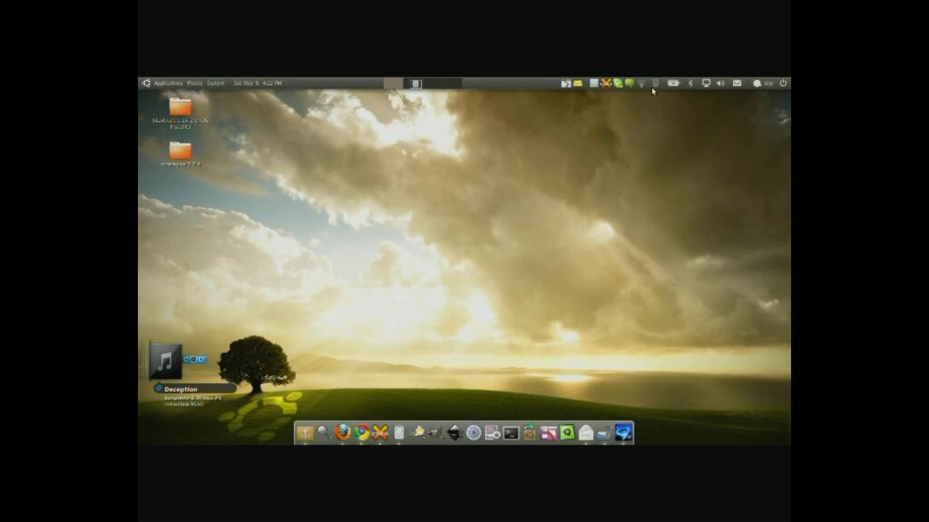
click(656, 83)
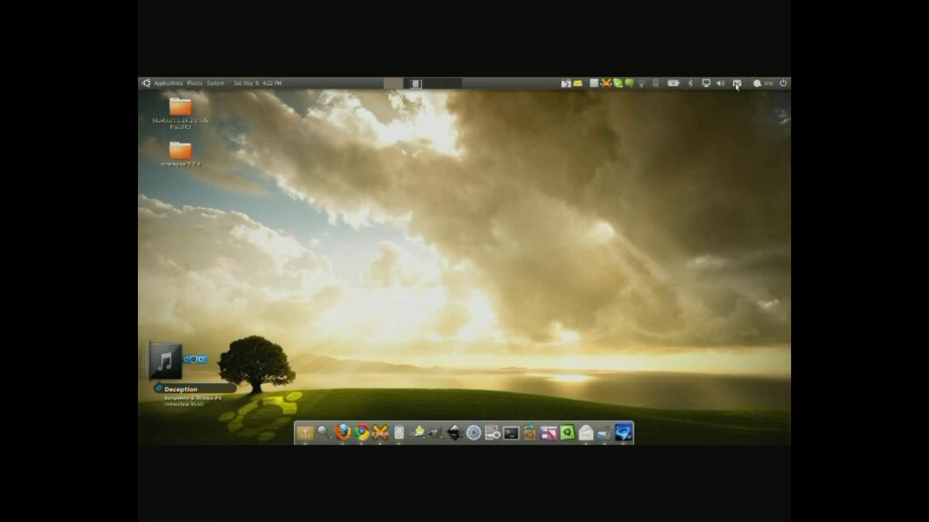
click(736, 82)
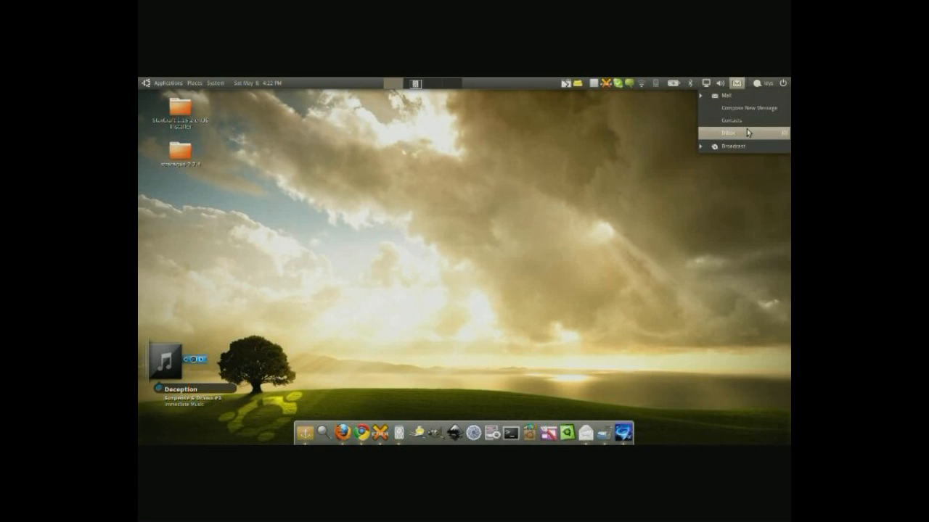
mouse_move(642, 118)
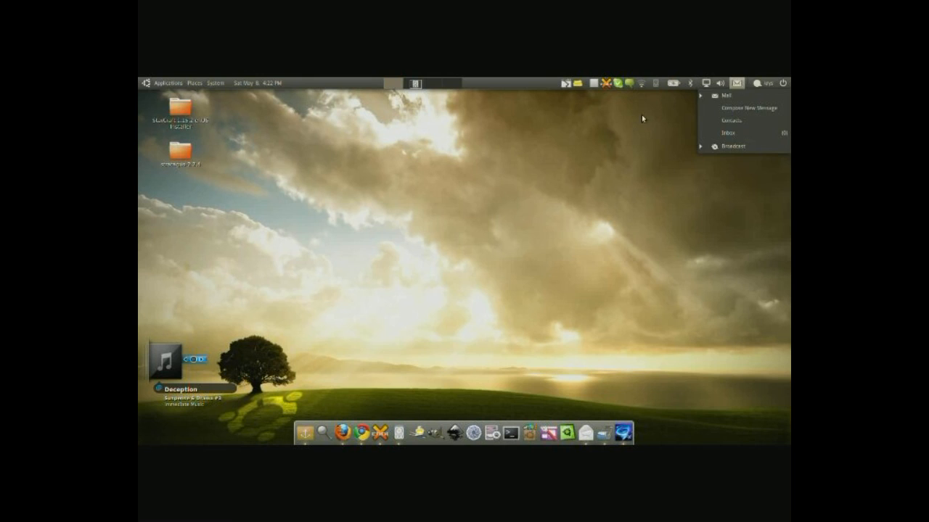
click(782, 82)
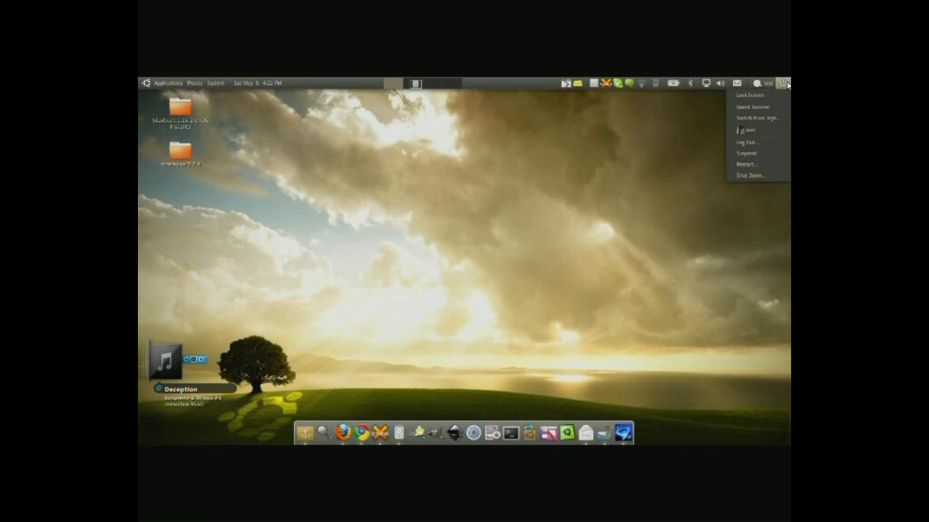
mouse_move(751, 165)
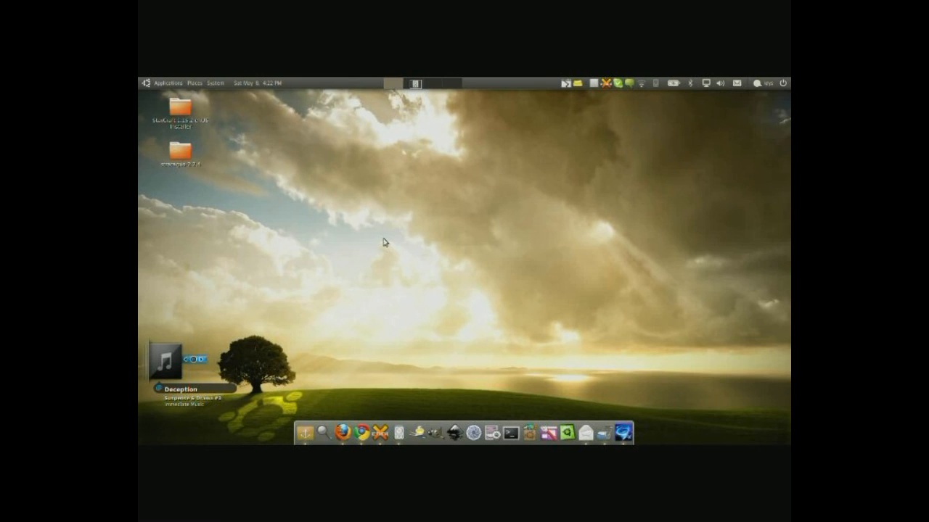
mouse_move(436, 238)
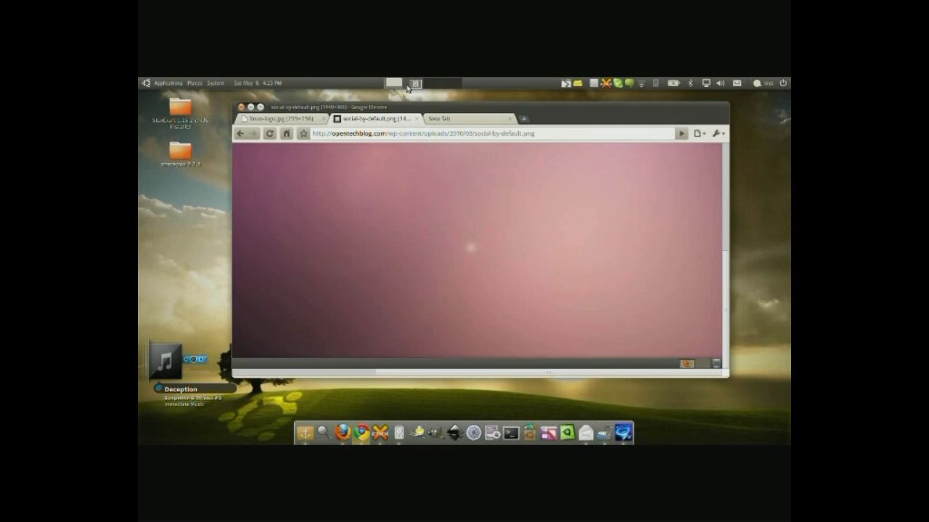
mouse_move(414, 82)
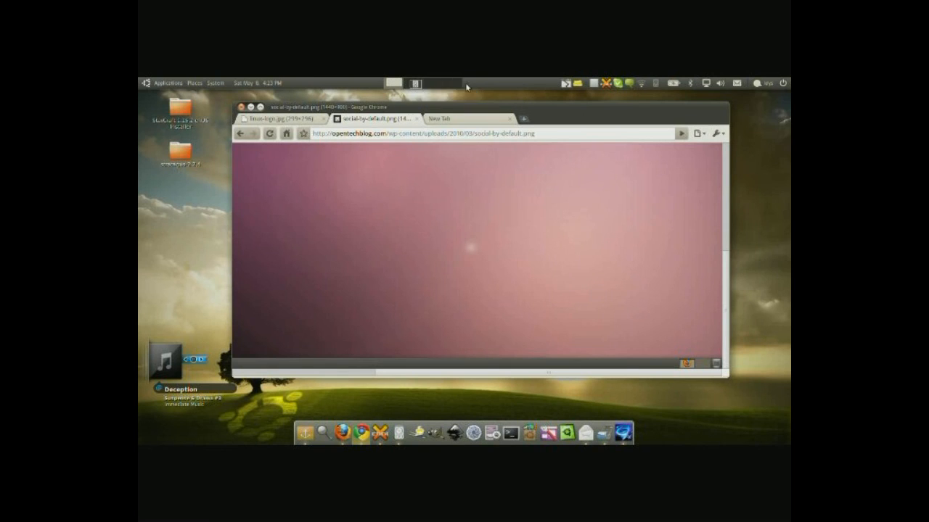
mouse_move(450, 82)
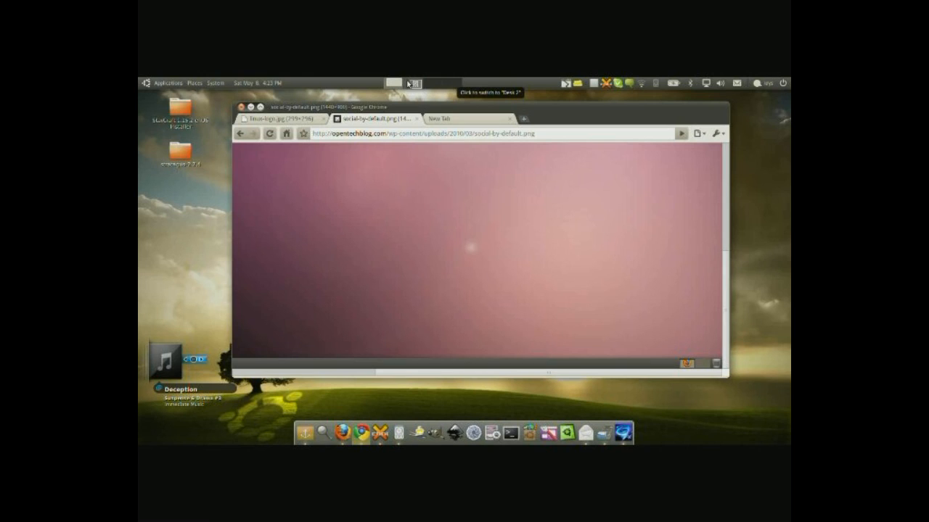
mouse_move(346, 129)
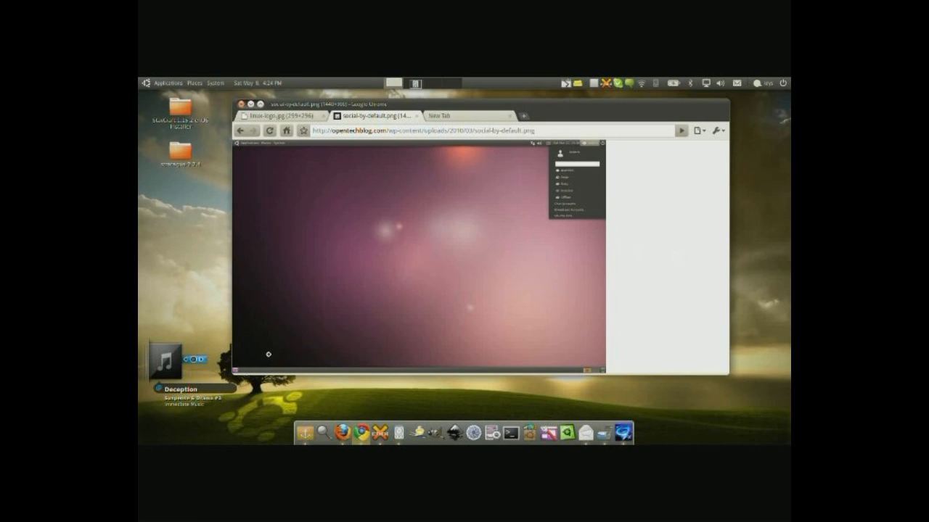
mouse_move(584, 433)
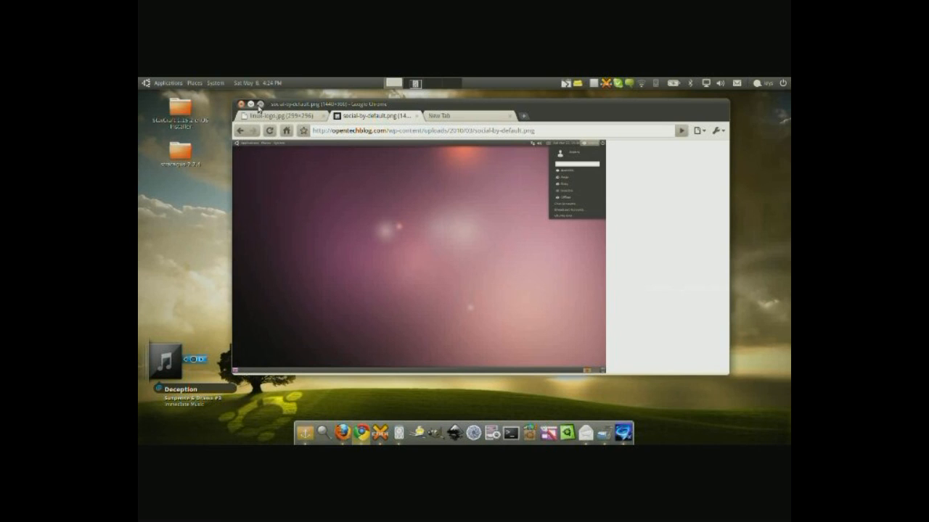
Leave the fitted Chrome screenshot and open the Appearance settings.
click(250, 106)
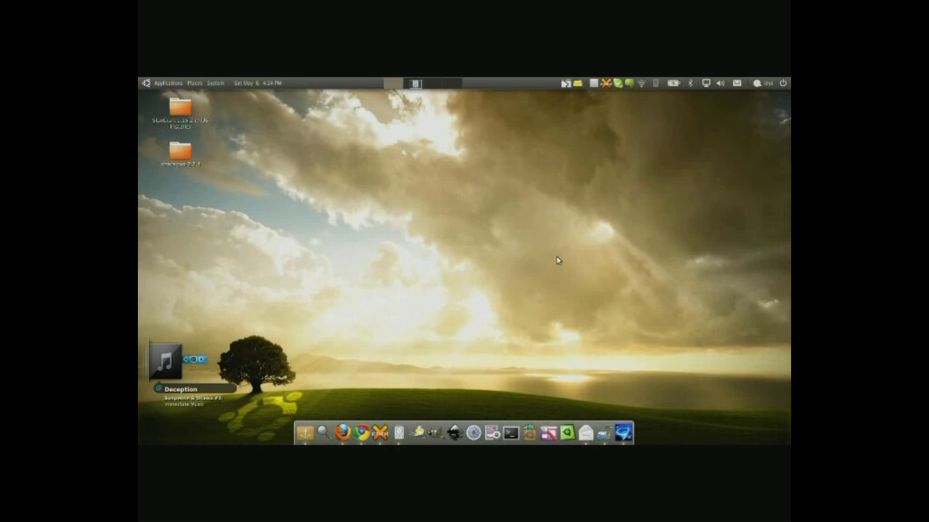
mouse_move(540, 252)
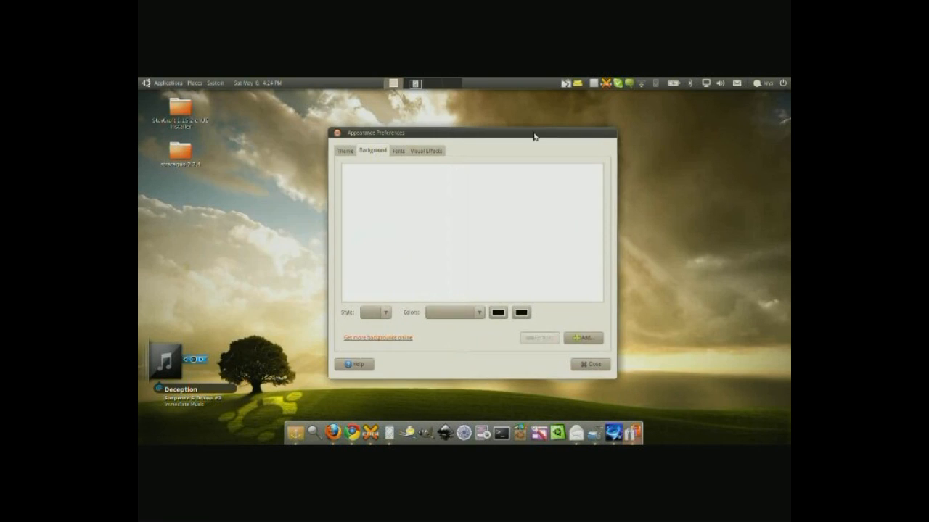
mouse_move(433, 155)
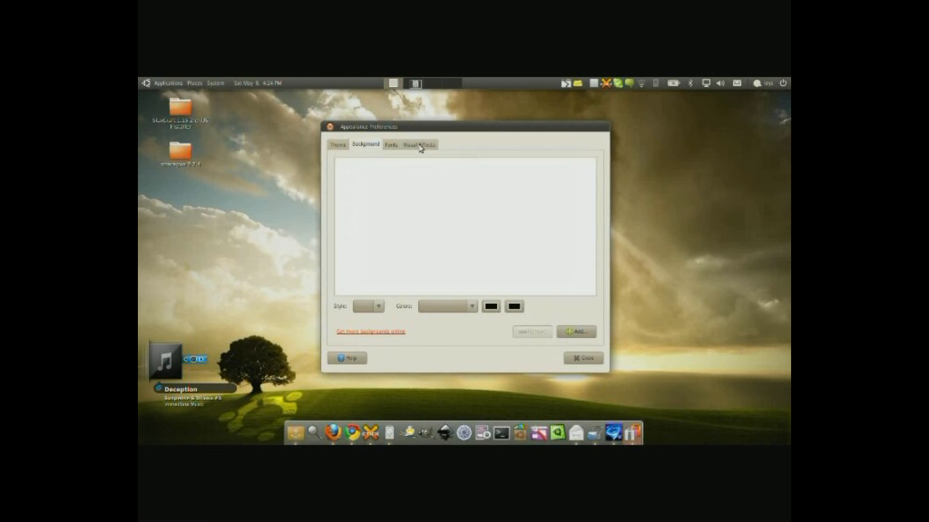
Switch Appearance Preferences to the Visual Effects tab, with None selected.
click(419, 144)
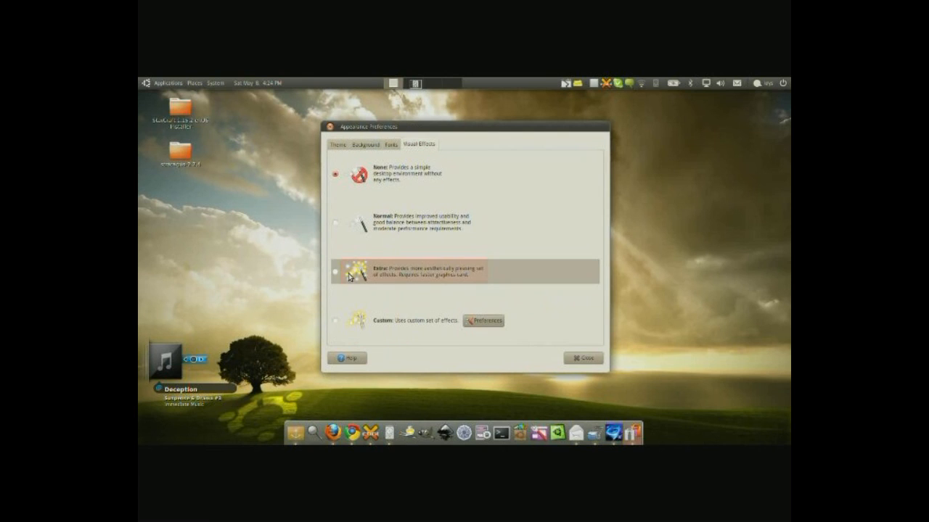
mouse_move(497, 190)
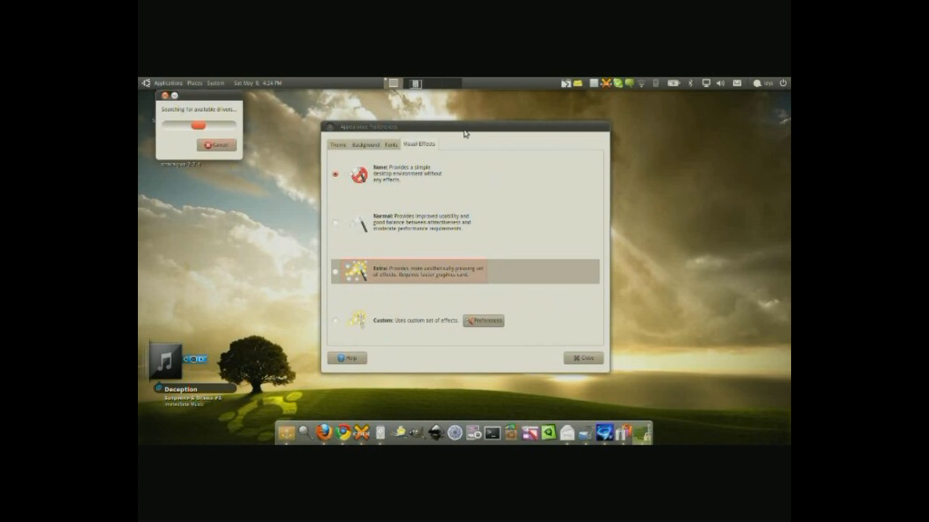
drag(199, 95, 526, 168)
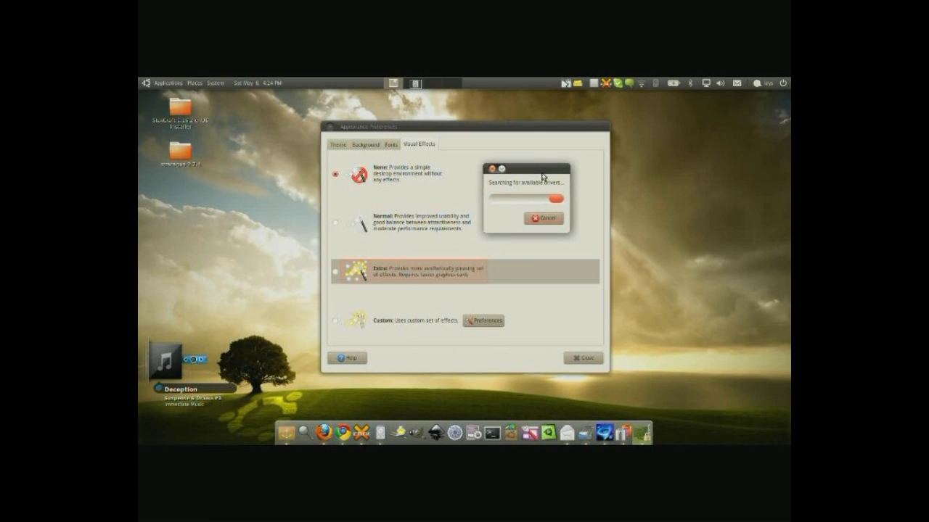
click(216, 82)
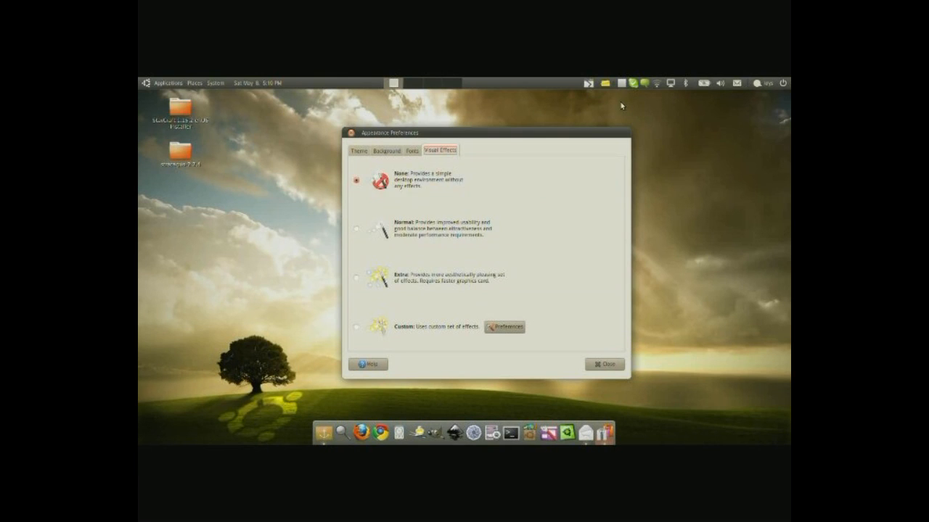
mouse_move(587, 140)
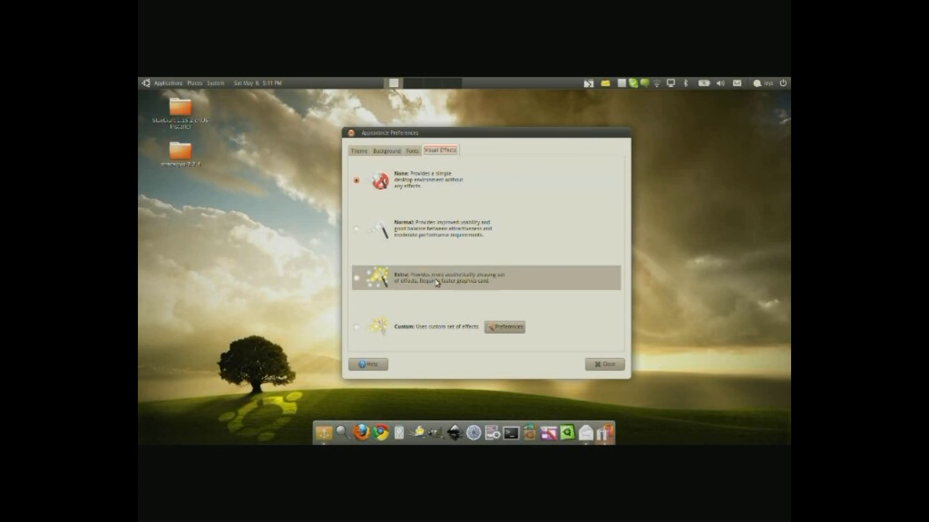
mouse_move(506, 138)
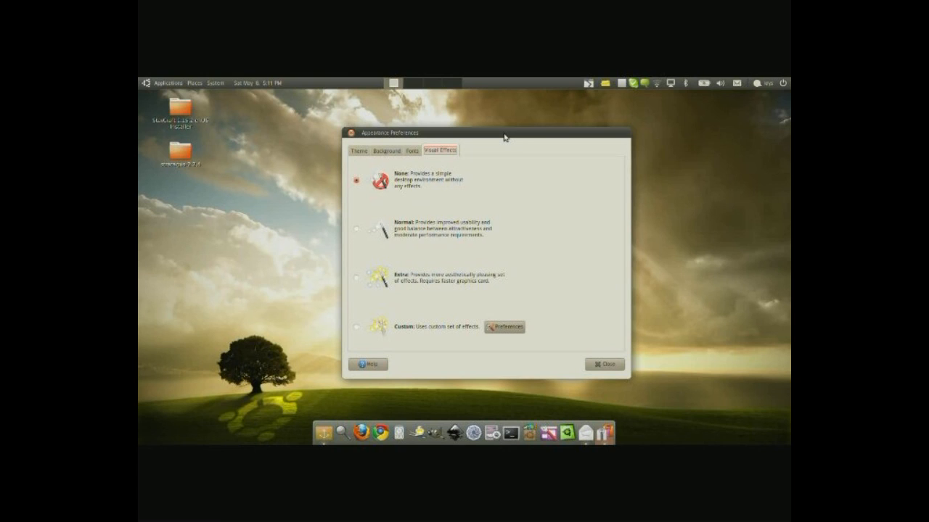
mouse_move(506, 137)
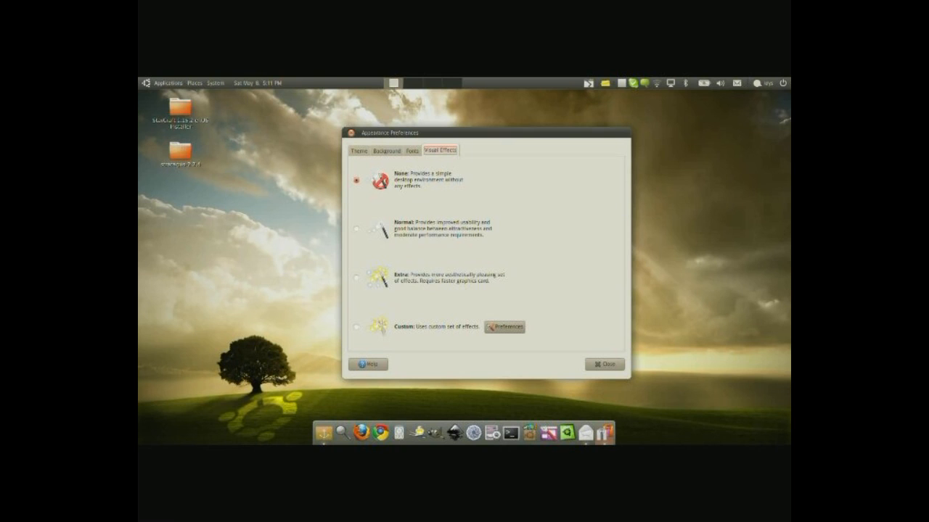
Select Extra, then settle on Custom as the visual effects level.
click(360, 279)
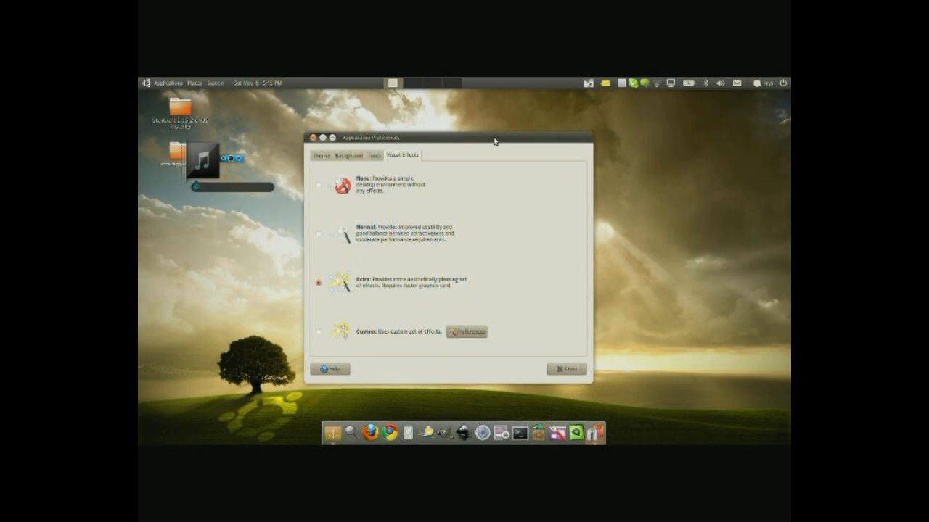
click(322, 332)
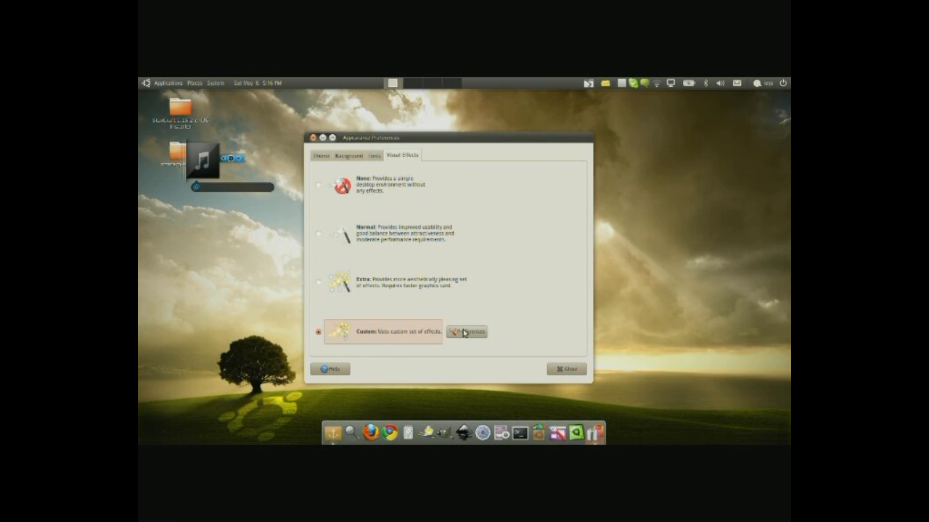
Open Simple CompizConfig Settings, choose Desktop Cube appearance, and show Screen Edges.
click(467, 332)
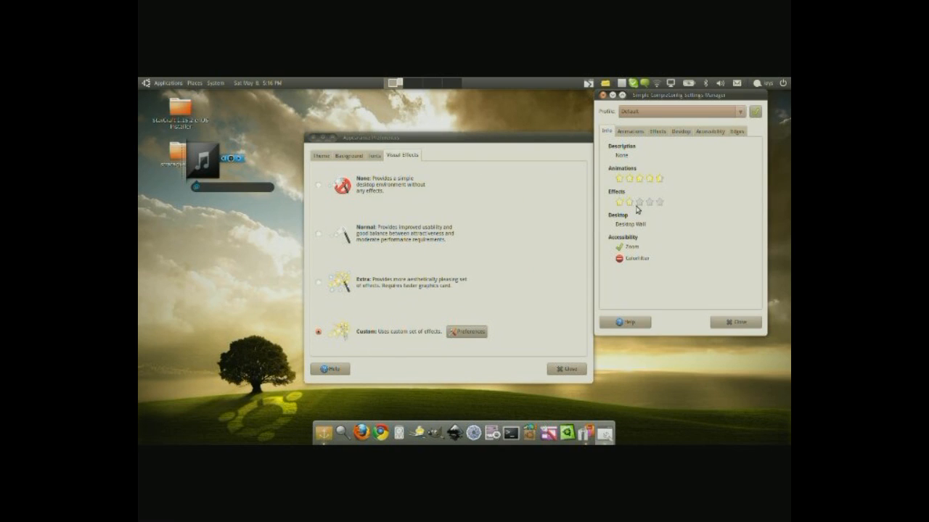
click(629, 132)
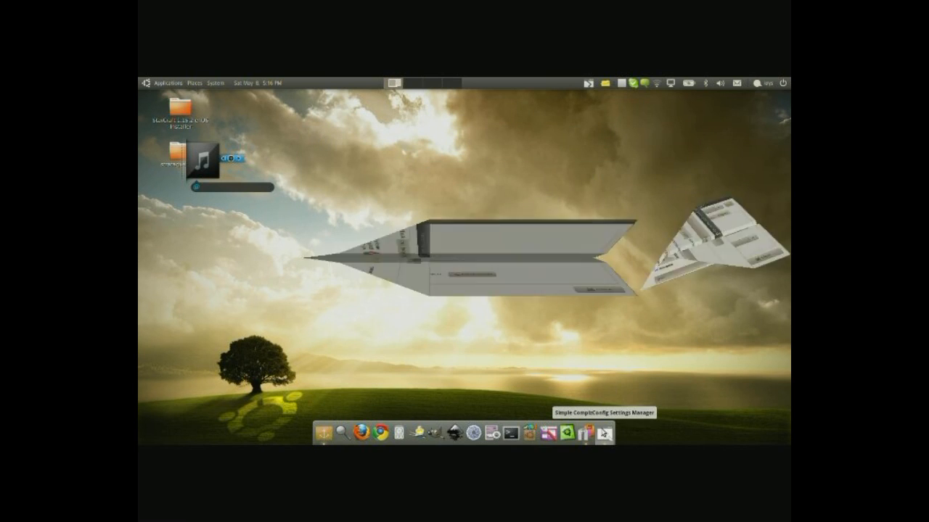
click(602, 433)
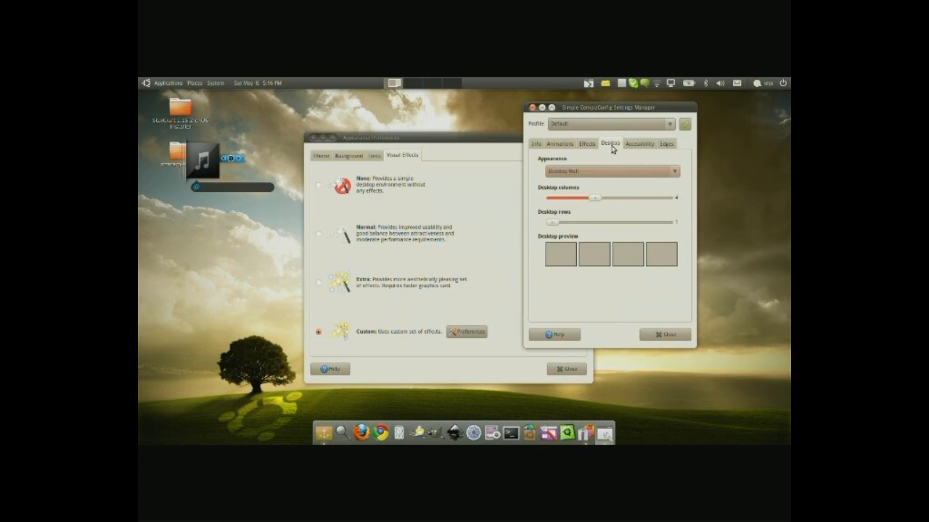
mouse_move(410, 92)
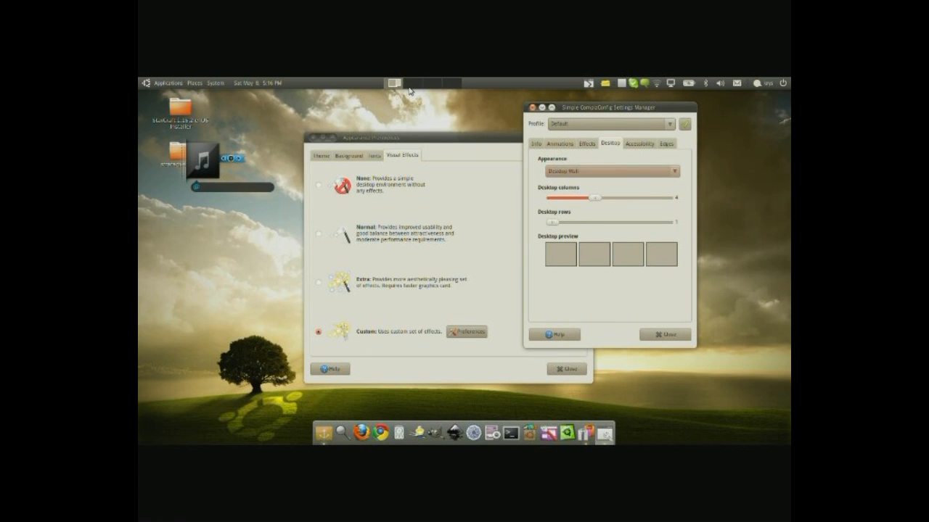
click(610, 171)
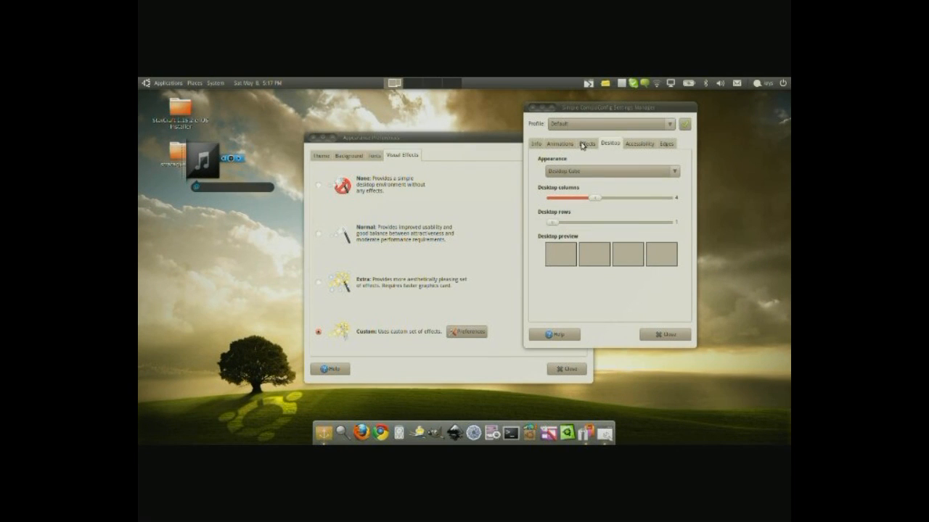
click(586, 143)
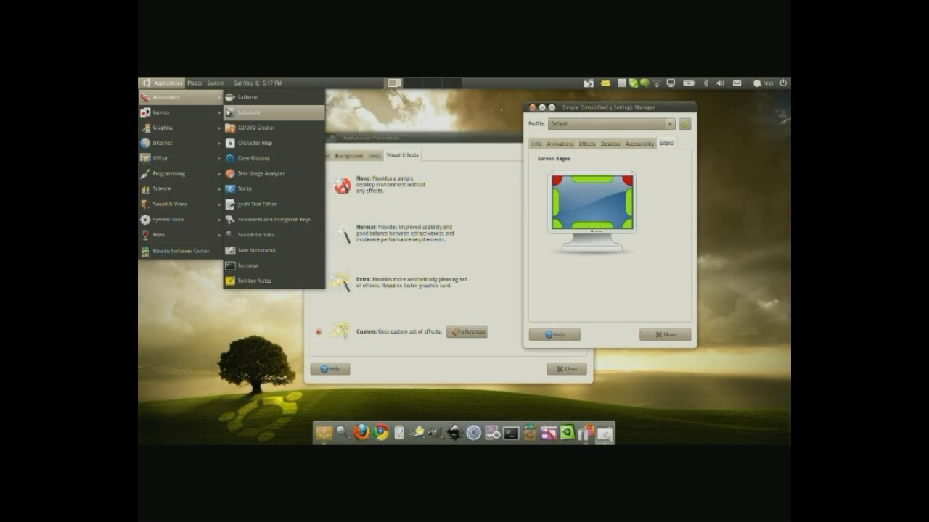
click(248, 113)
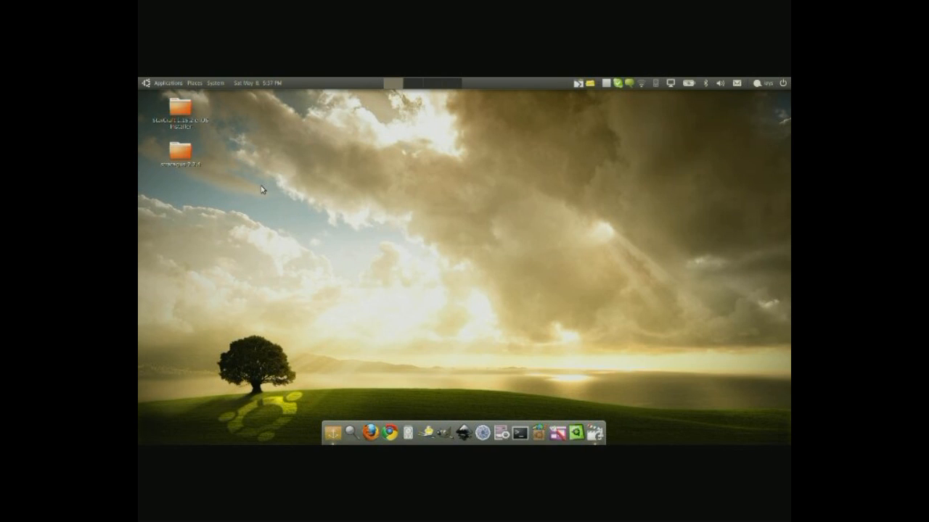
mouse_move(303, 233)
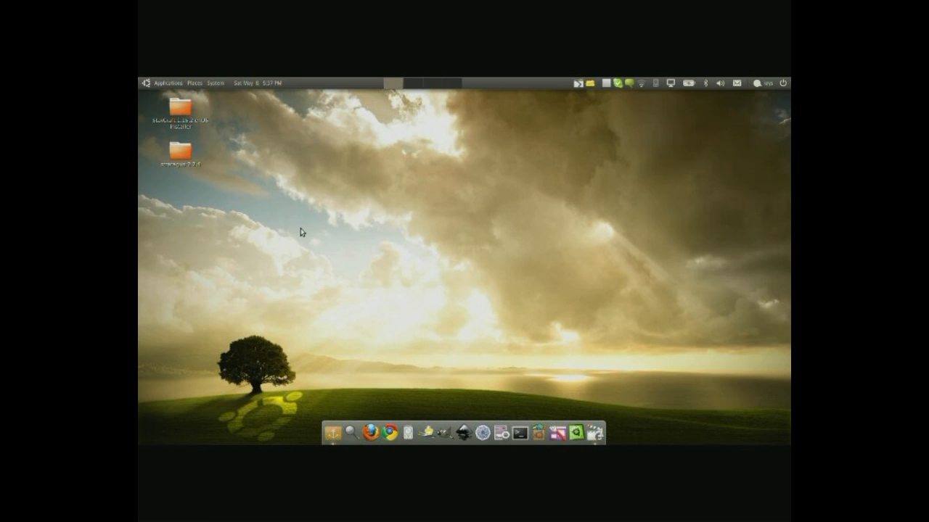
mouse_move(393, 349)
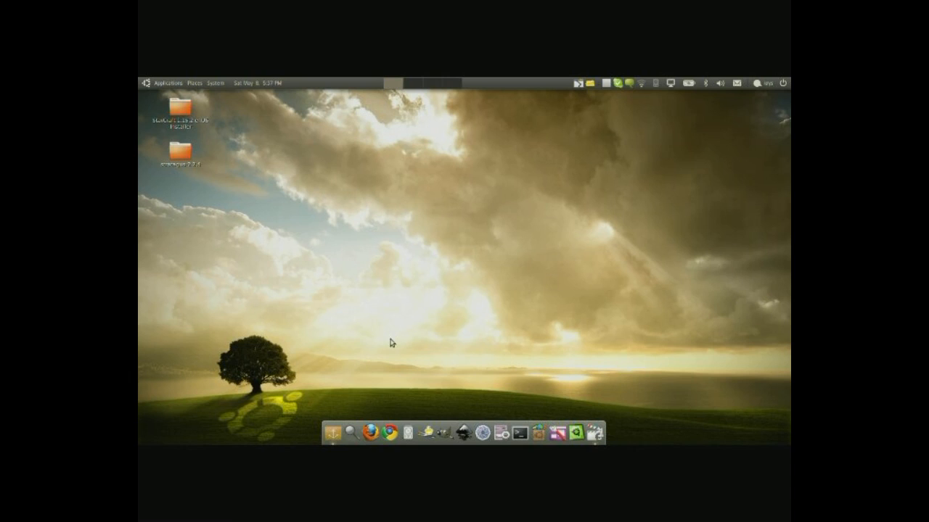
mouse_move(430, 317)
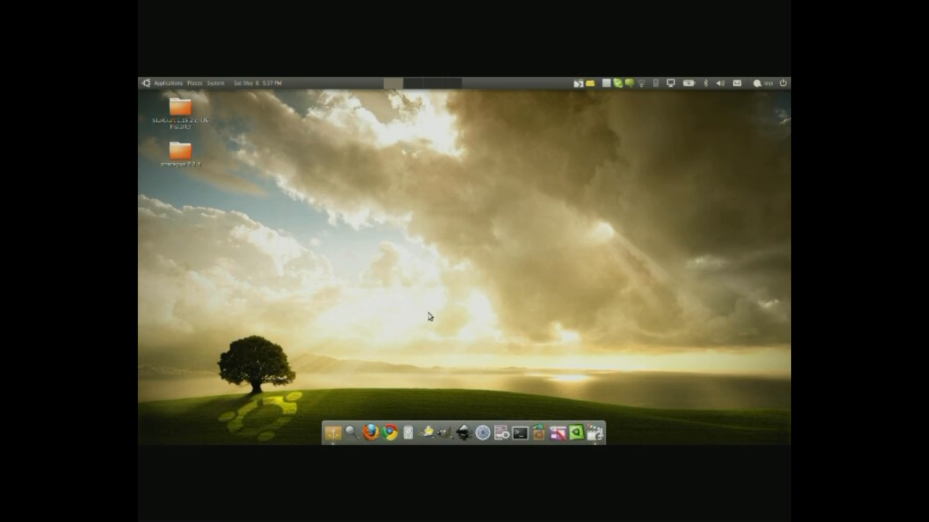
Launch Google Chrome from the dock into a new blank tab.
click(389, 432)
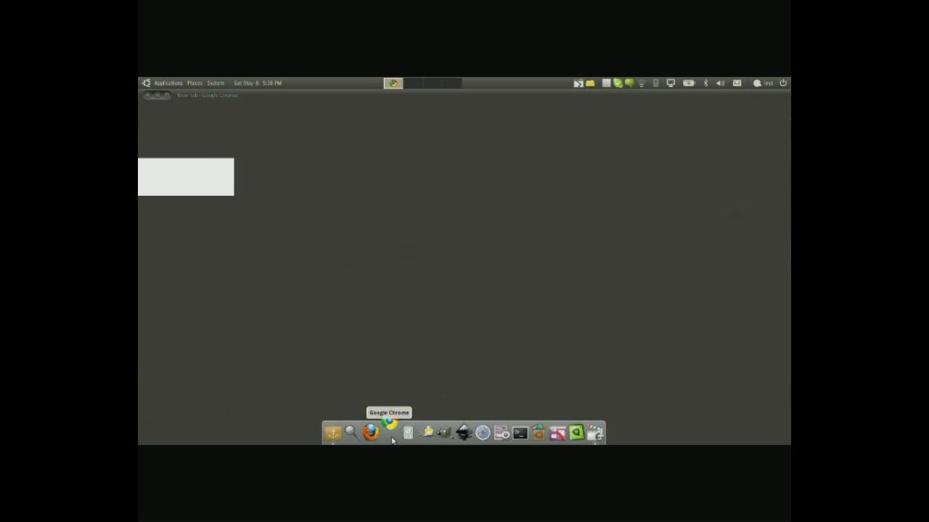
click(390, 432)
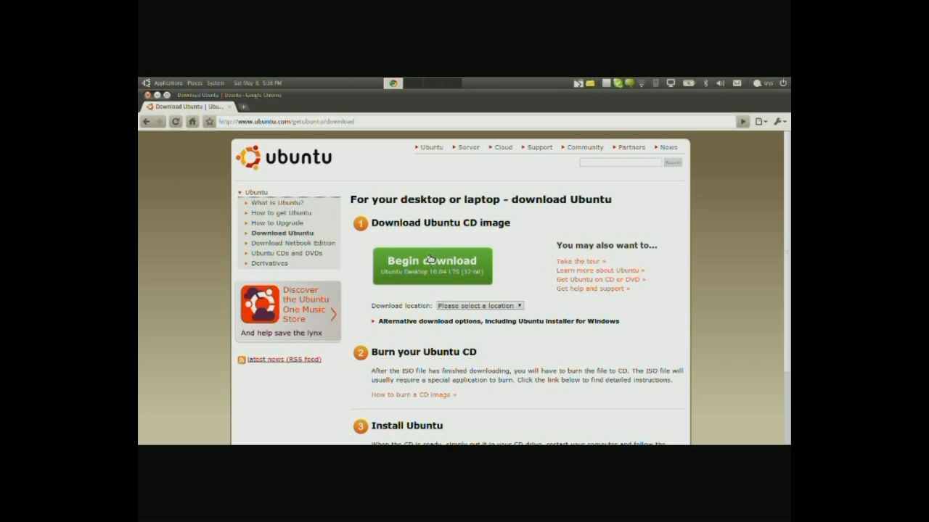
mouse_move(431, 221)
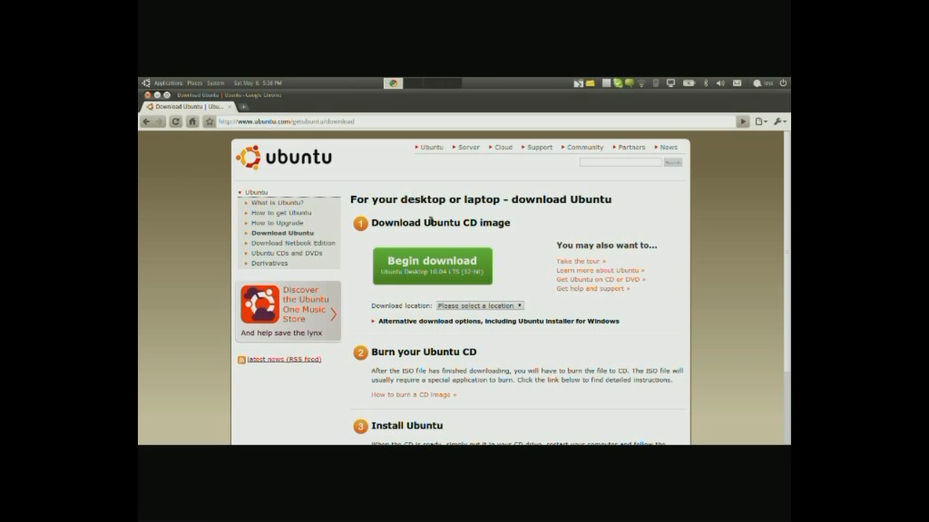
click(250, 107)
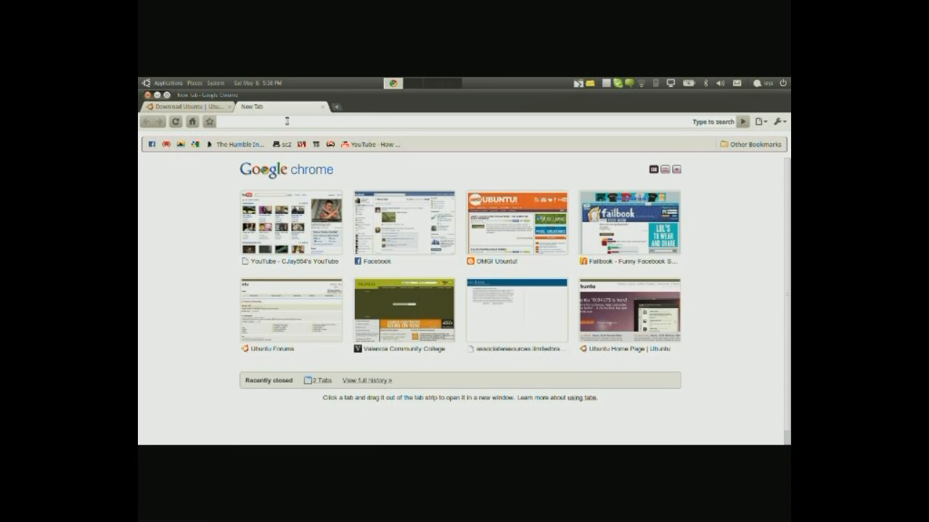
text(www.youtube.com/cjay554)
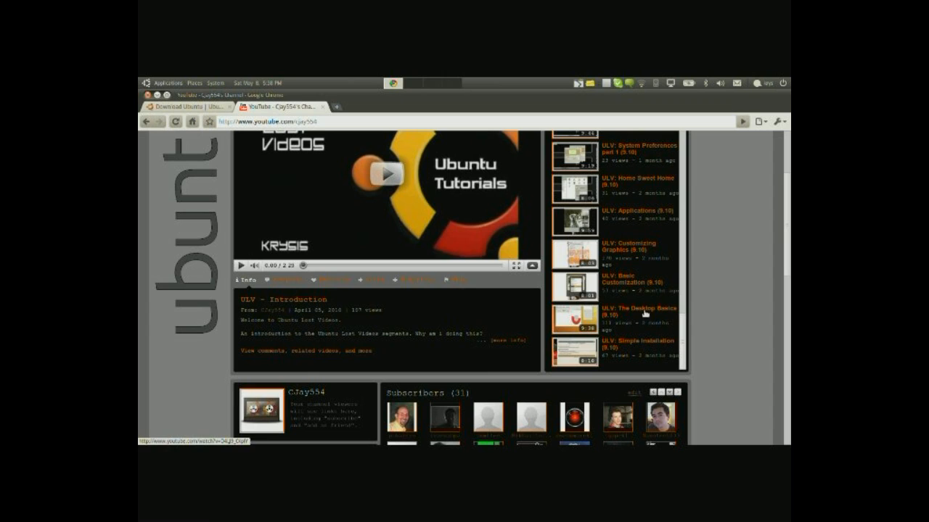
mouse_move(721, 247)
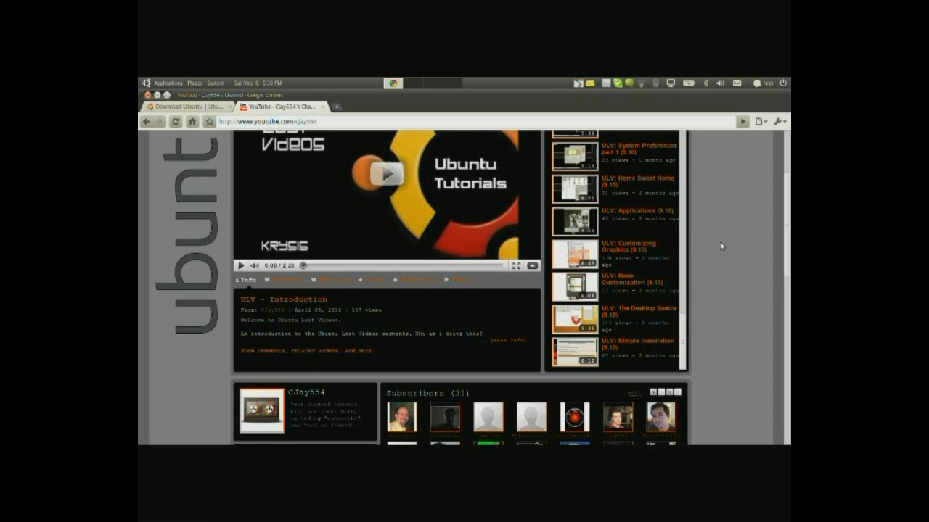